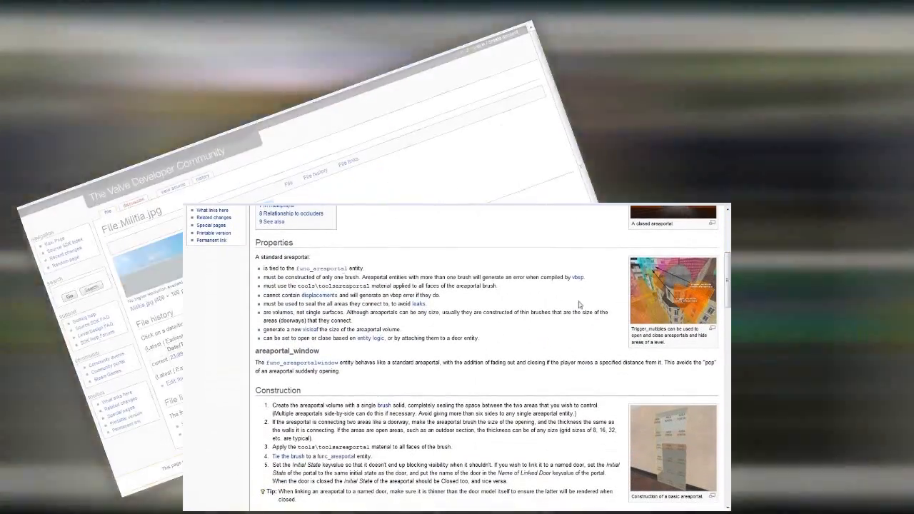
# - Launch the Source SDK launcher from its desktop shortcut
pyautogui.scroll(-3)
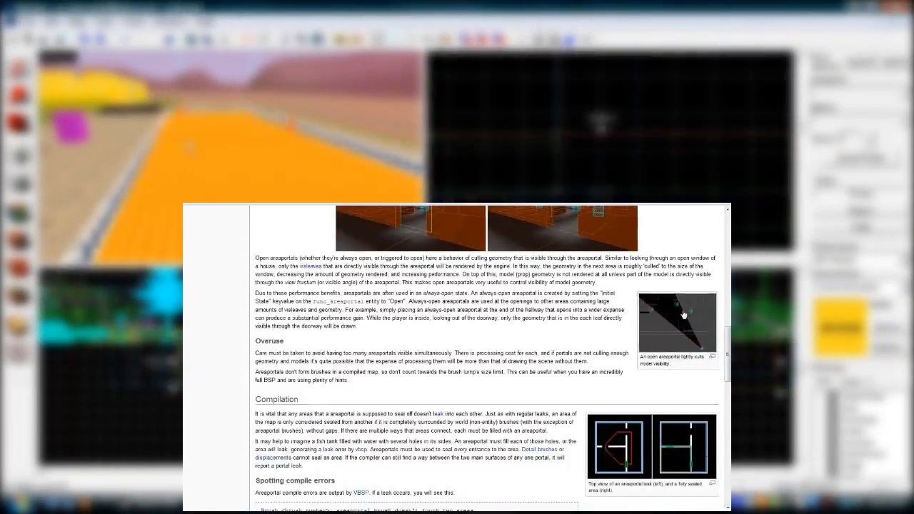
pyautogui.scroll(3)
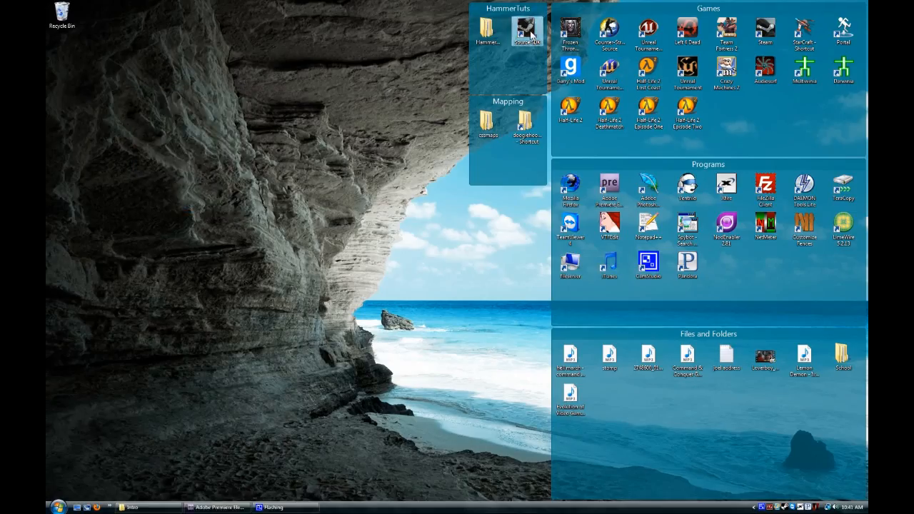
pyautogui.doubleClick(527, 31)
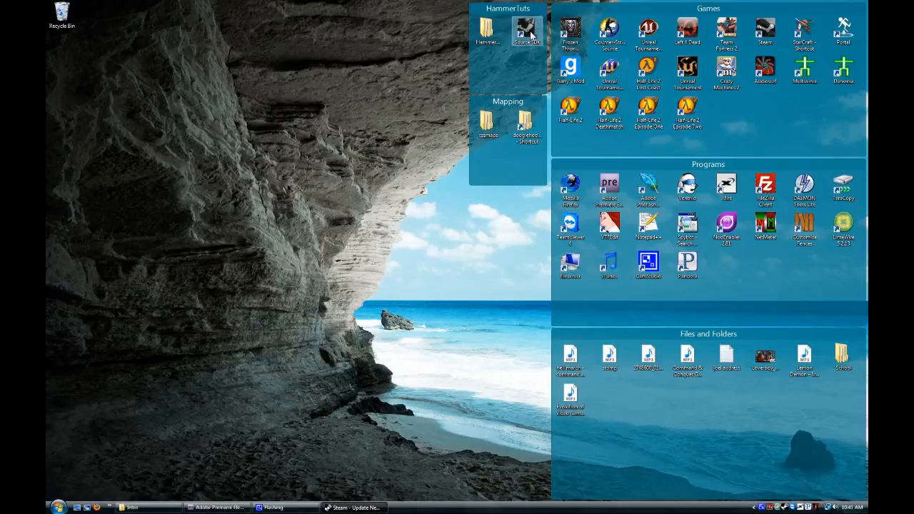
pyautogui.doubleClick(527, 29)
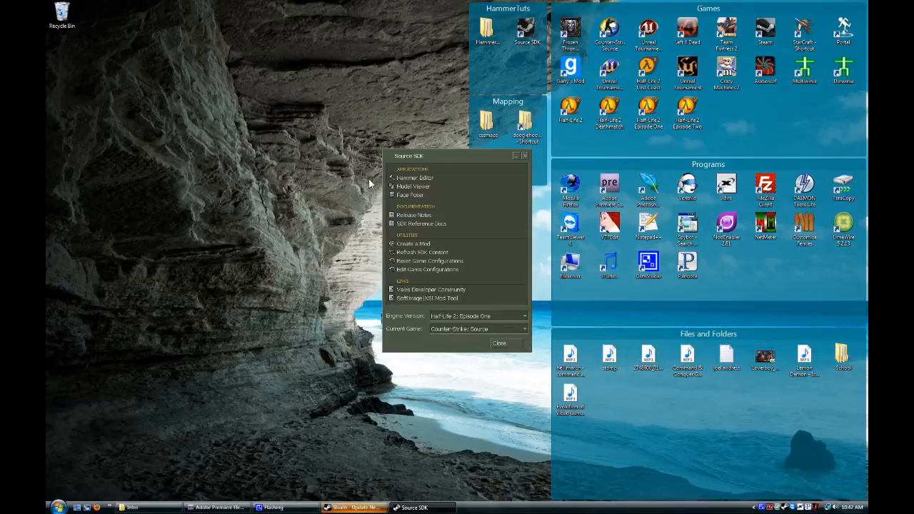
pyautogui.moveTo(478, 263)
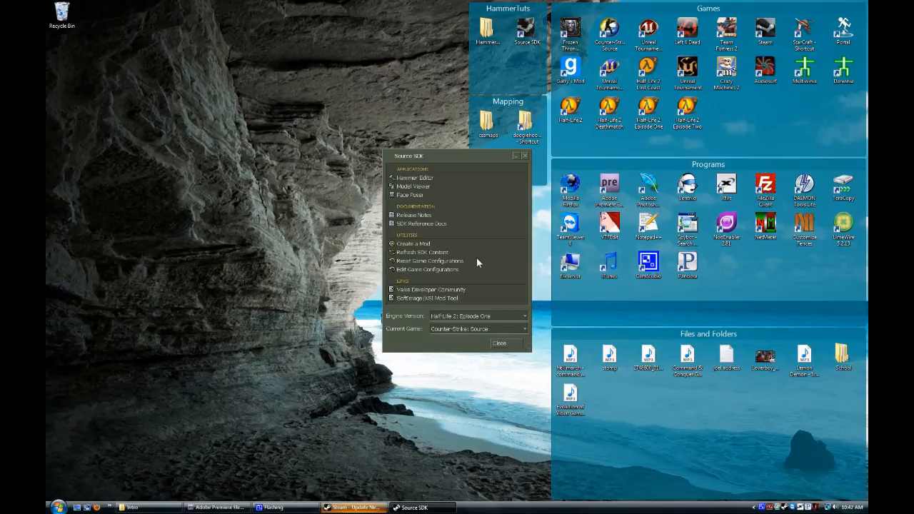
pyautogui.moveTo(421, 223)
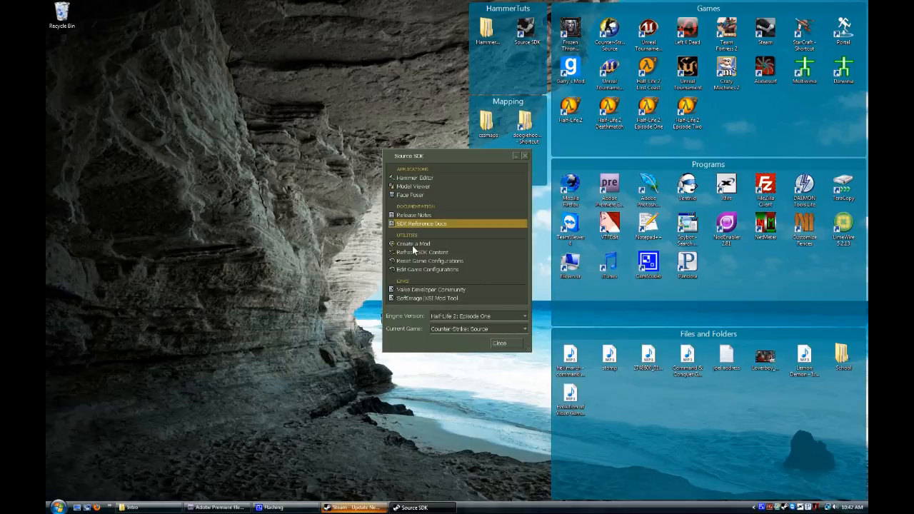
pyautogui.click(421, 222)
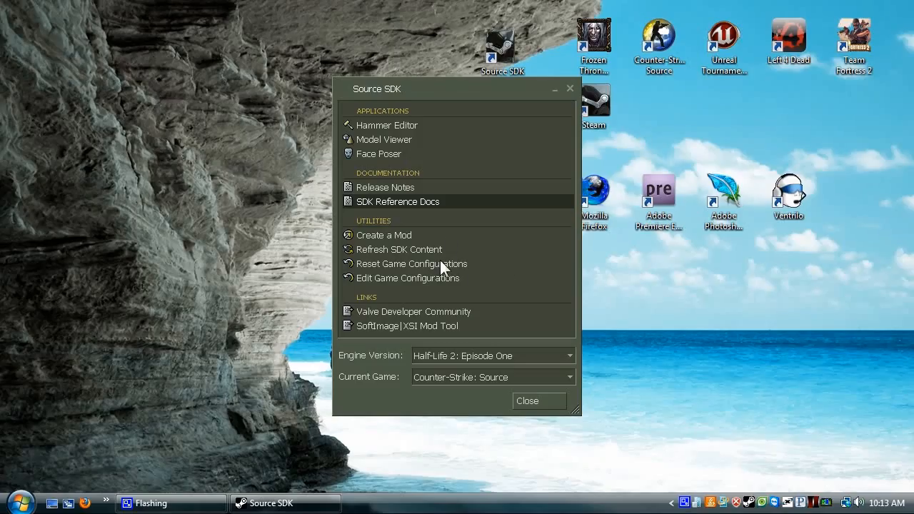
# - Keep the Episode One engine and make Counter-Strike: Source the current game
pyautogui.click(569, 354)
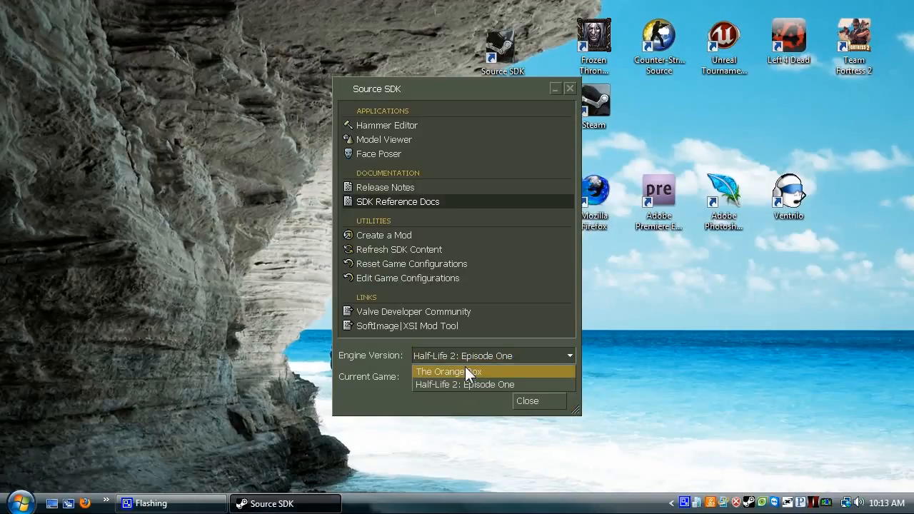
pyautogui.click(568, 376)
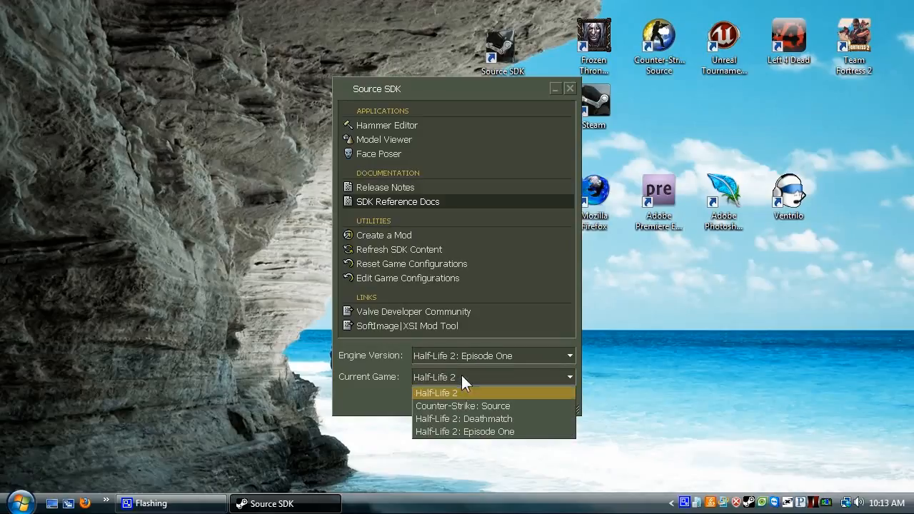
pyautogui.click(463, 406)
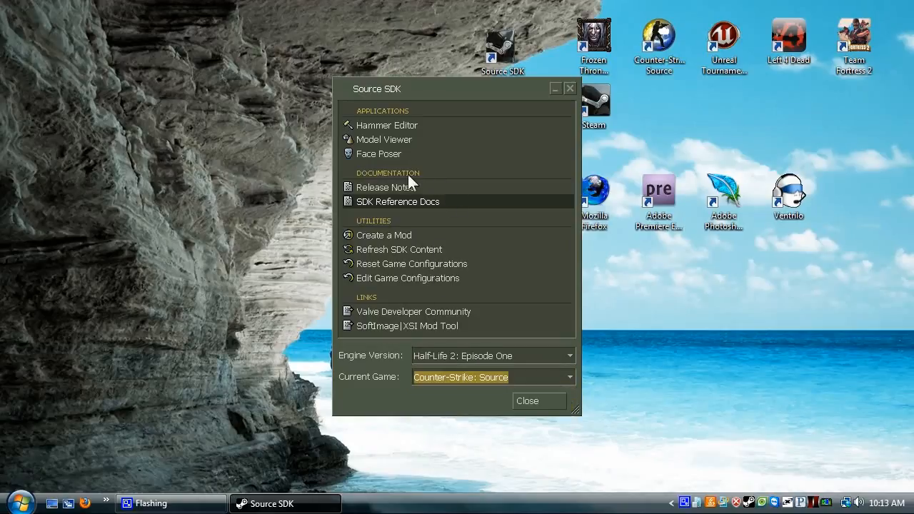
pyautogui.moveTo(387, 126)
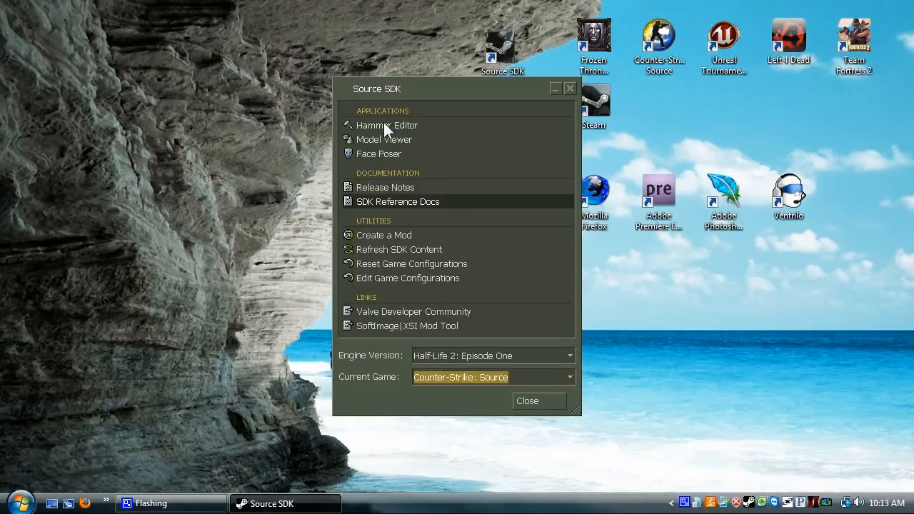
pyautogui.moveTo(386, 126)
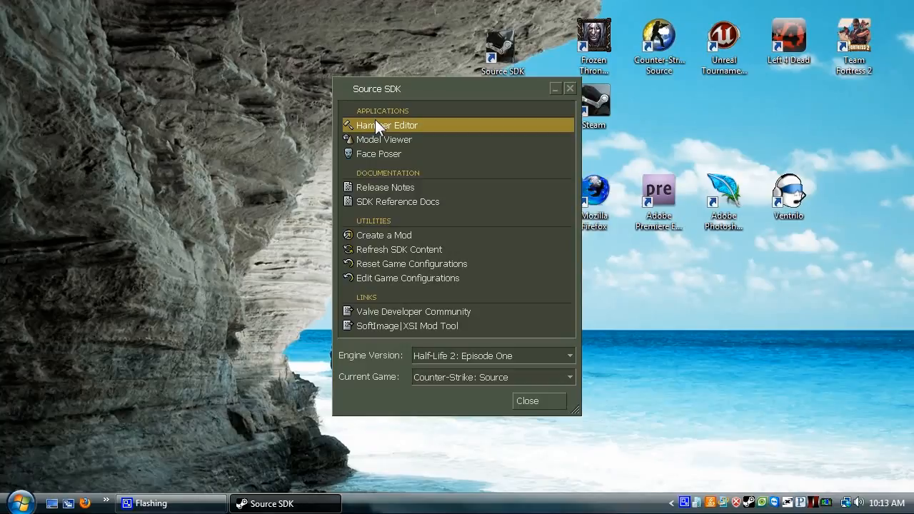
pyautogui.moveTo(377, 131)
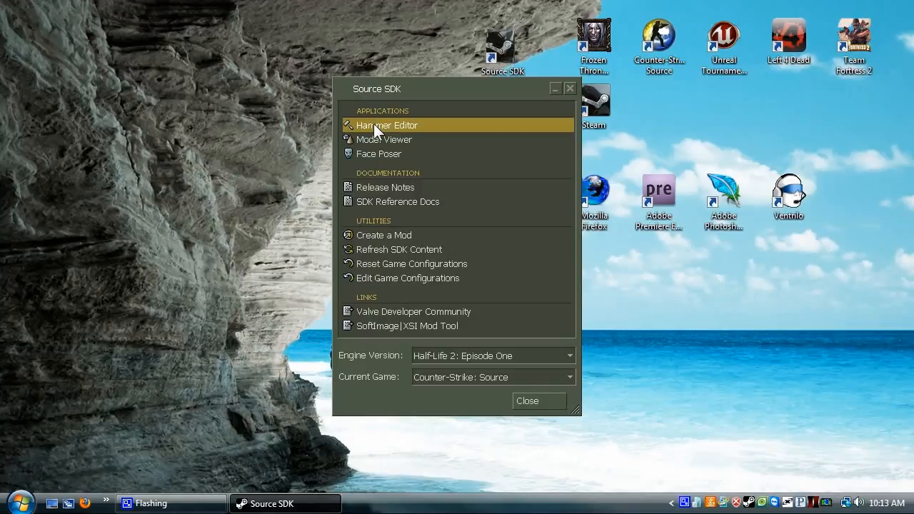
pyautogui.moveTo(386, 283)
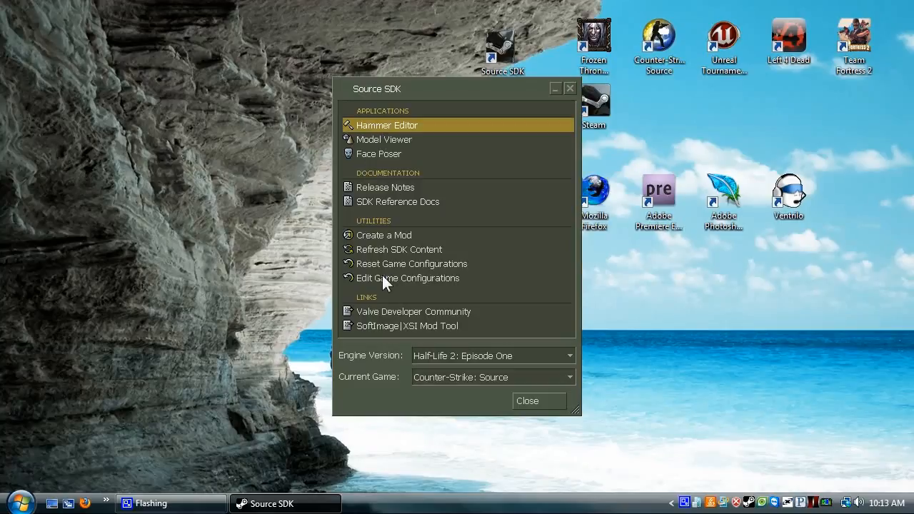
# - Reset the game configurations to defaults and confirm the warning
pyautogui.click(411, 263)
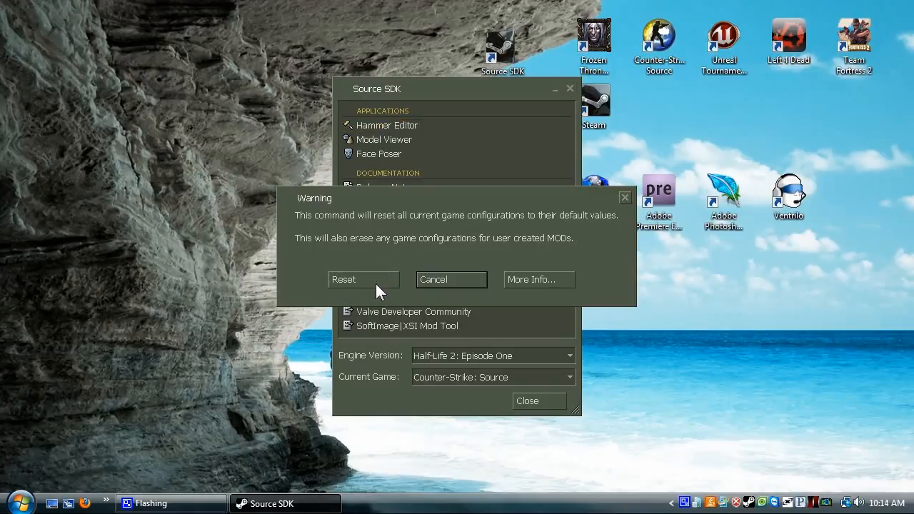
pyautogui.click(451, 279)
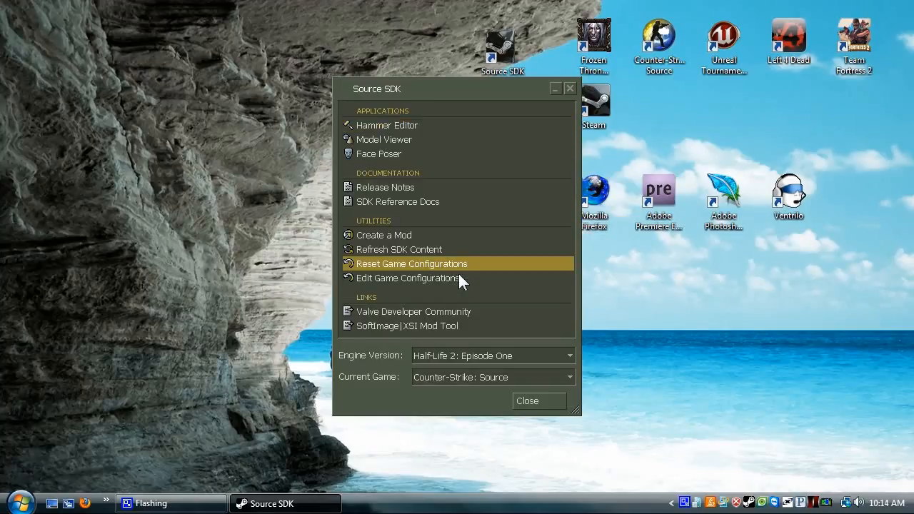
pyautogui.moveTo(507, 287)
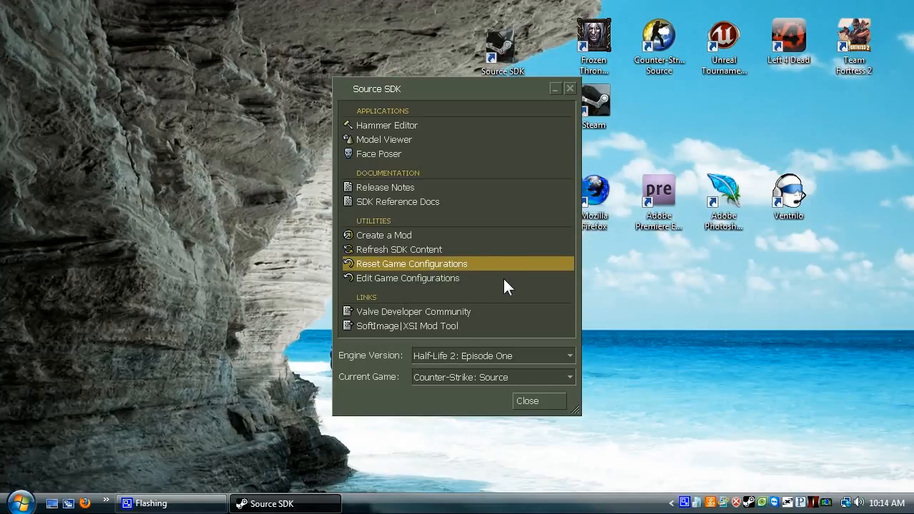
pyautogui.moveTo(387, 126)
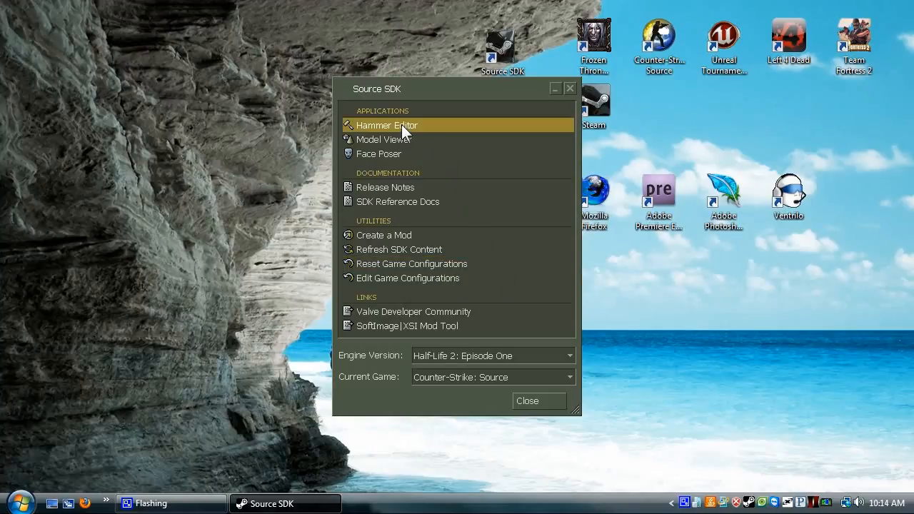
# - Launch Hammer, start a new map and choose tools/toolsskybox as the current texture
pyautogui.doubleClick(386, 125)
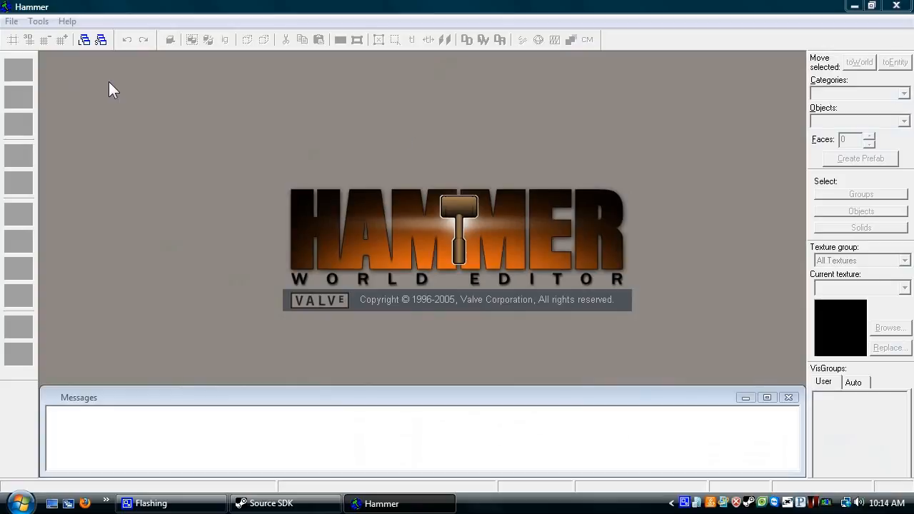
pyautogui.click(12, 21)
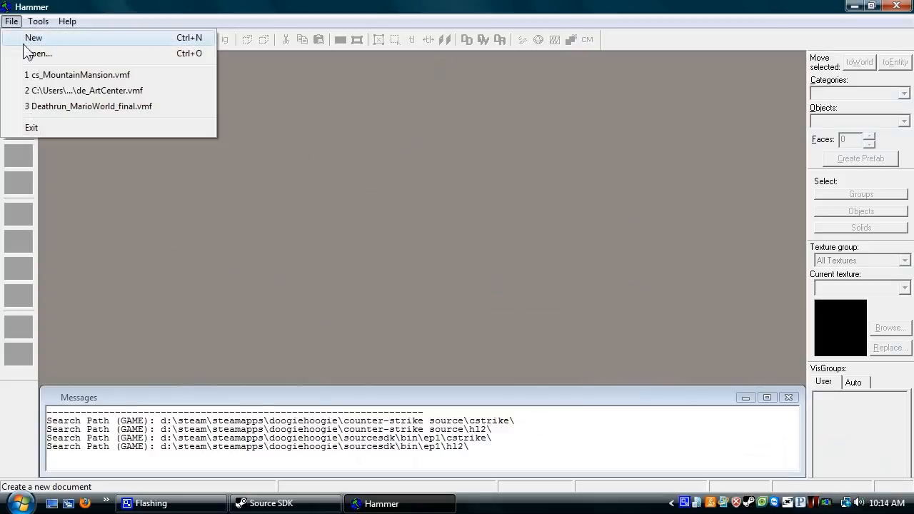
pyautogui.click(33, 37)
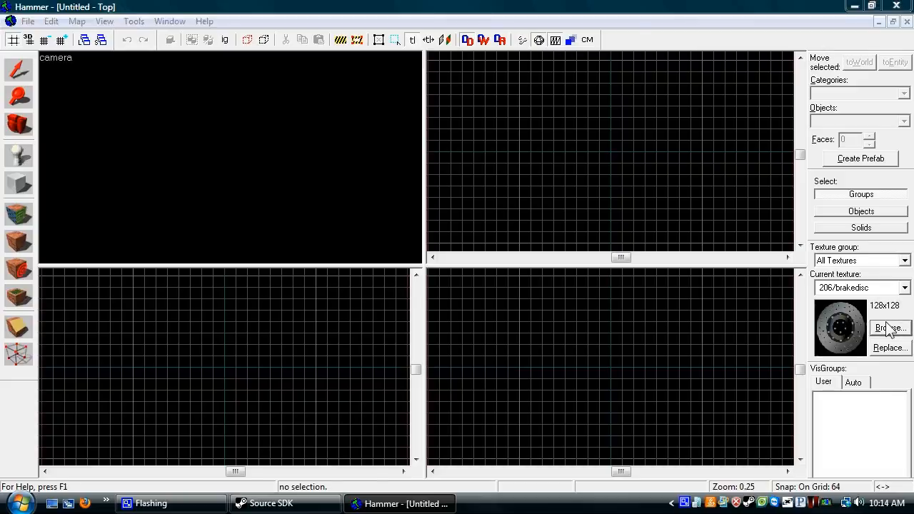
pyautogui.click(888, 327)
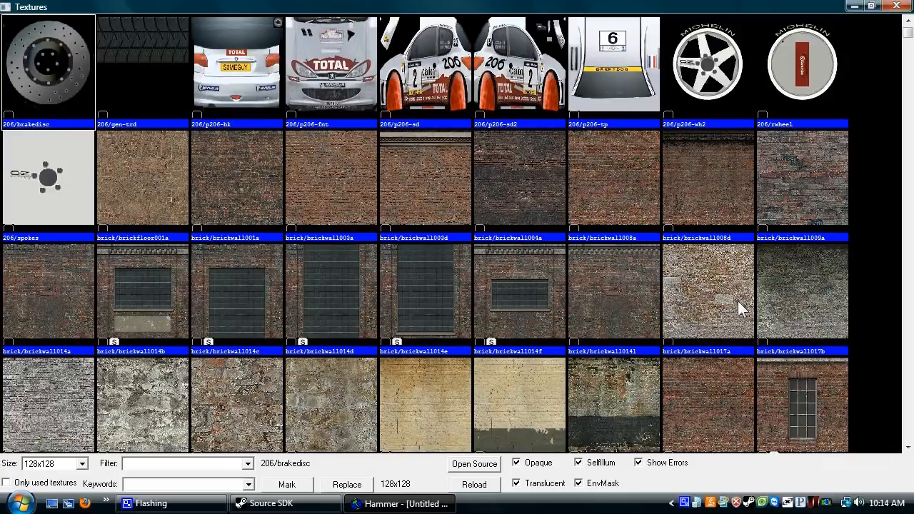
pyautogui.write('skybox')
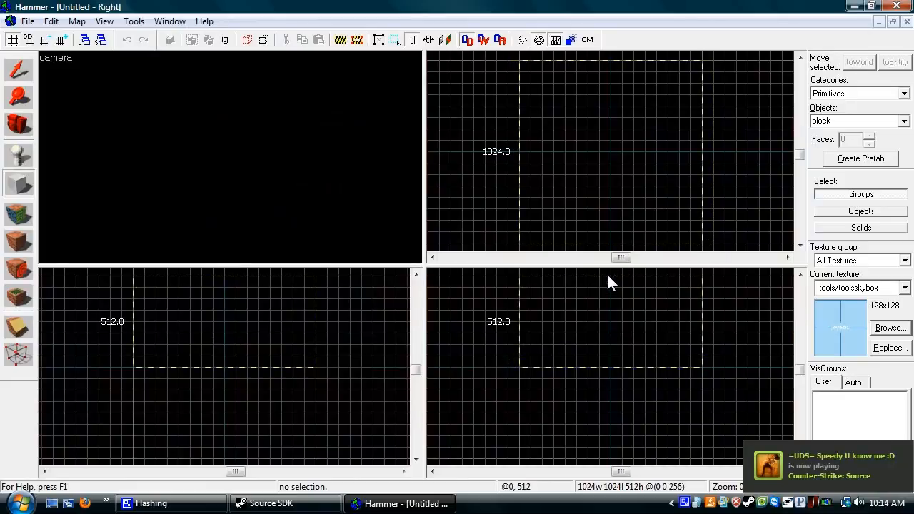
# - Drag out the large skybox block and show the 3D view in textured mode
pyautogui.click(17, 182)
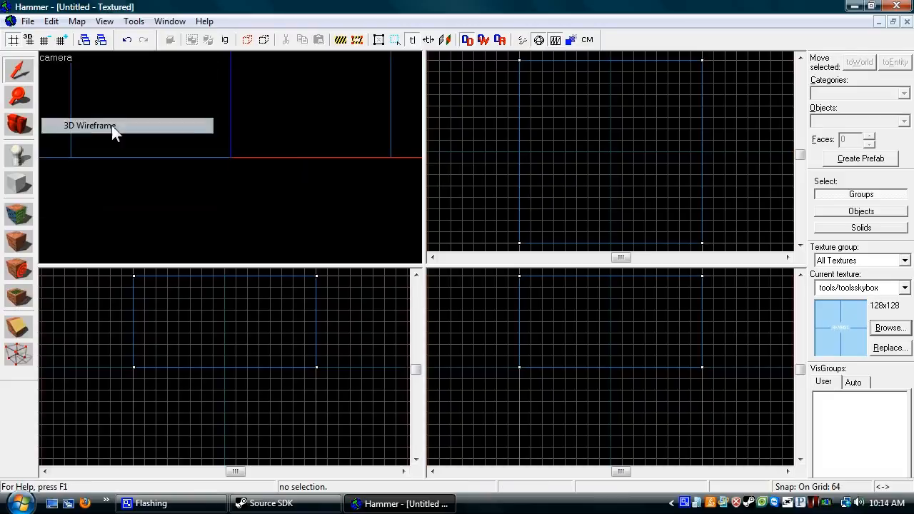
pyautogui.click(89, 126)
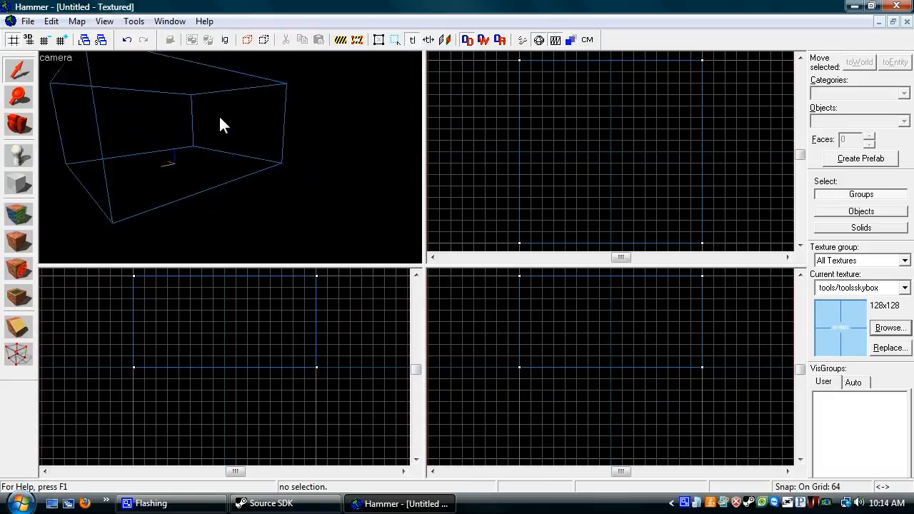
pyautogui.moveTo(225, 126); pyautogui.dragTo(364, 246)
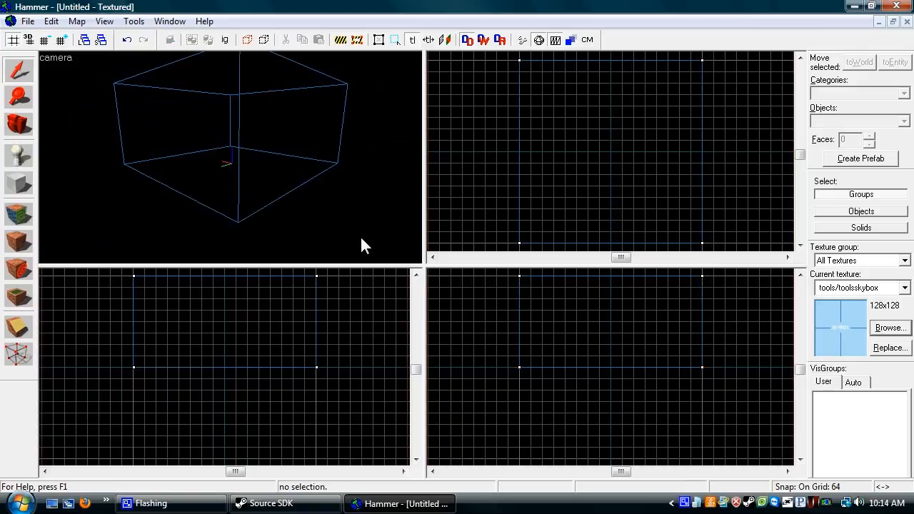
pyautogui.click(57, 57)
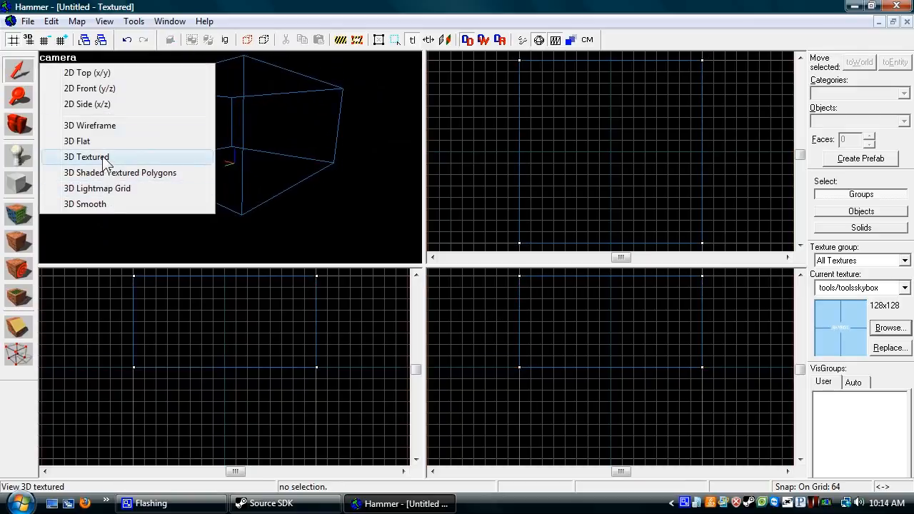
pyautogui.click(85, 155)
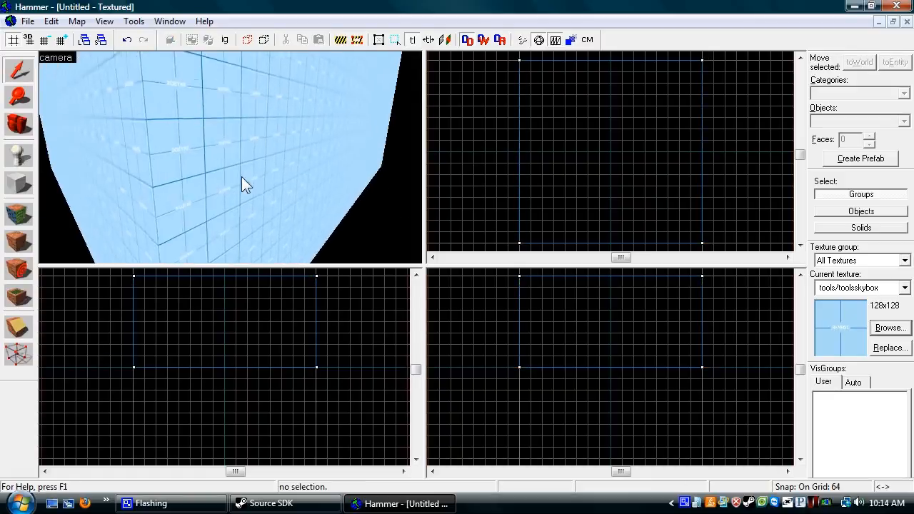
# - Hollow the 1024×1024×512 sky block into six thin enclosing walls
pyautogui.click(245, 184)
pyautogui.write('2')
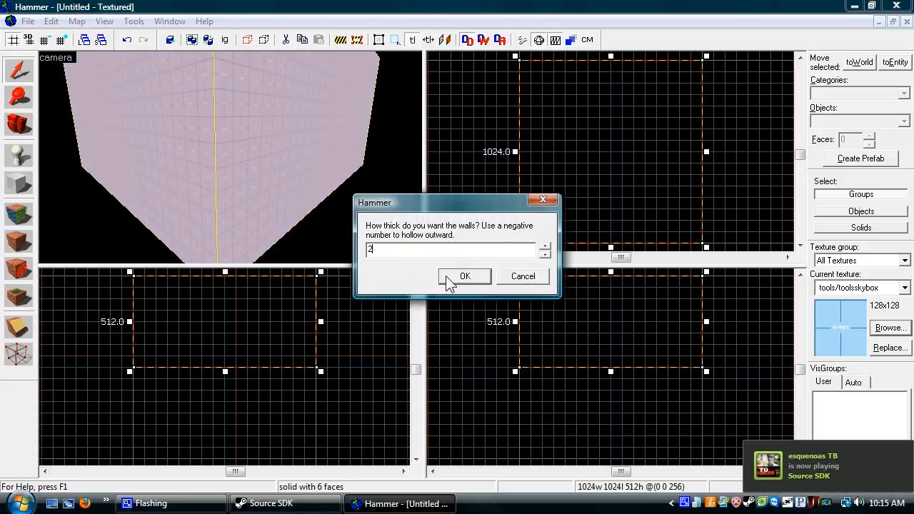
pyautogui.click(464, 277)
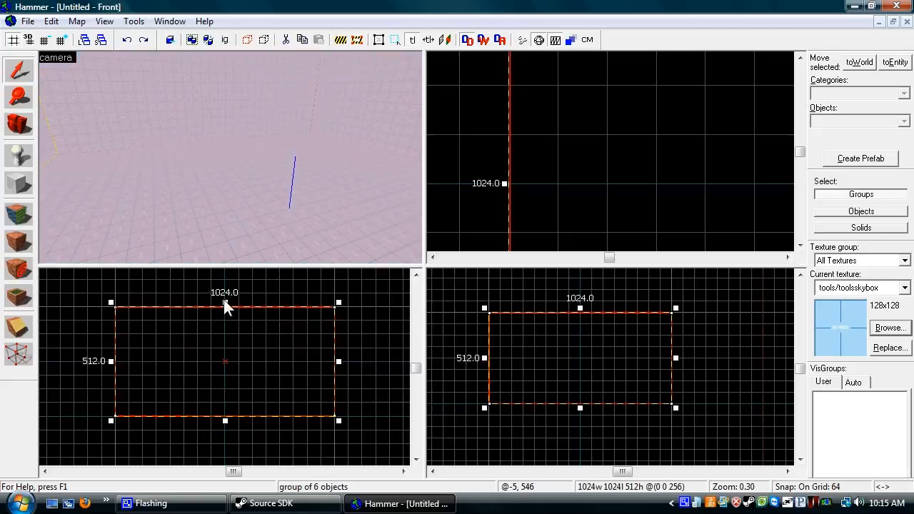
pyautogui.moveTo(228, 314)
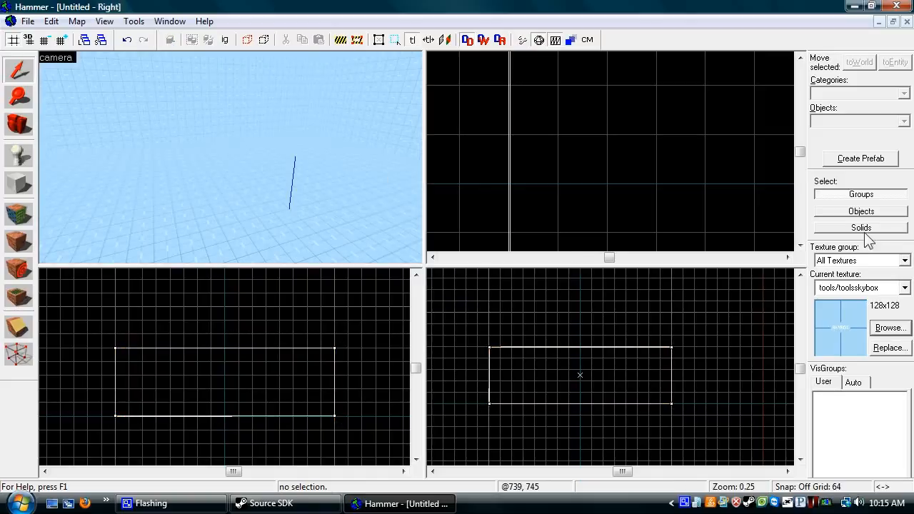
# - Lay a 1020×1020 nodraw floor block, 1 unit high, at the bottom of the room
pyautogui.click(888, 327)
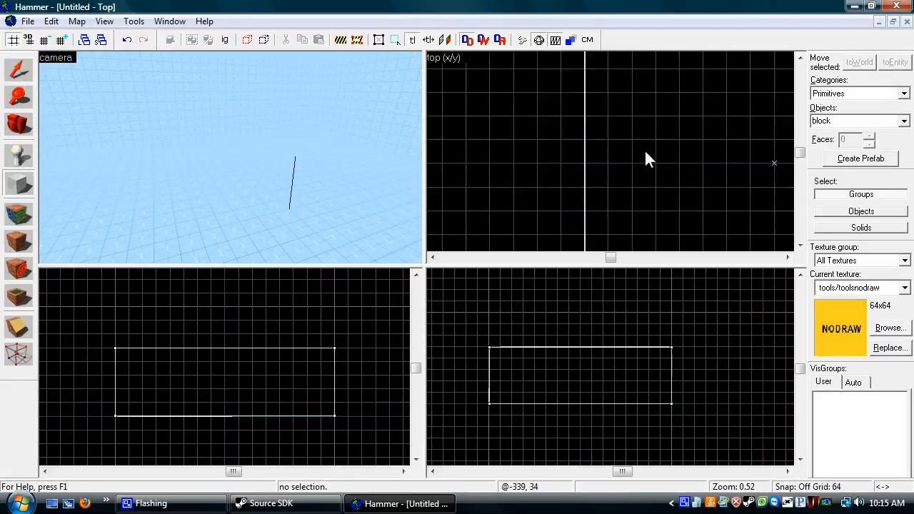
pyautogui.scroll(3)
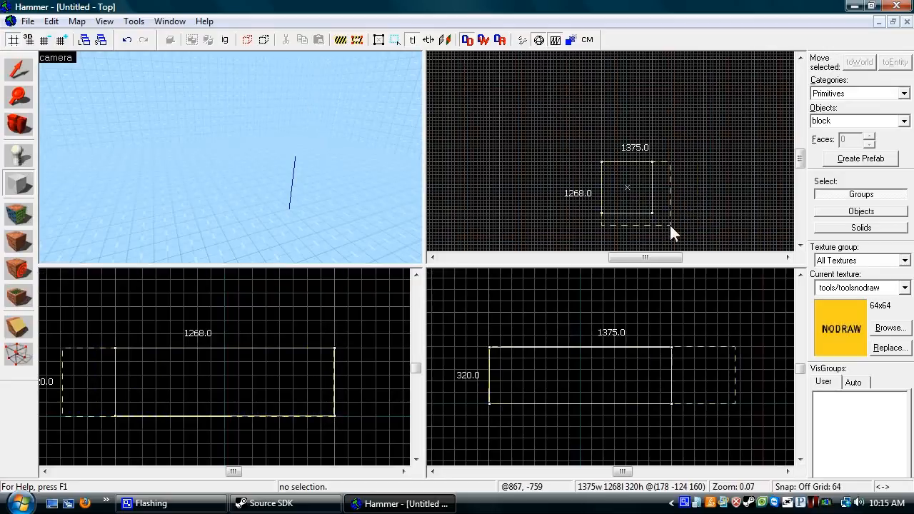
pyautogui.scroll(3)
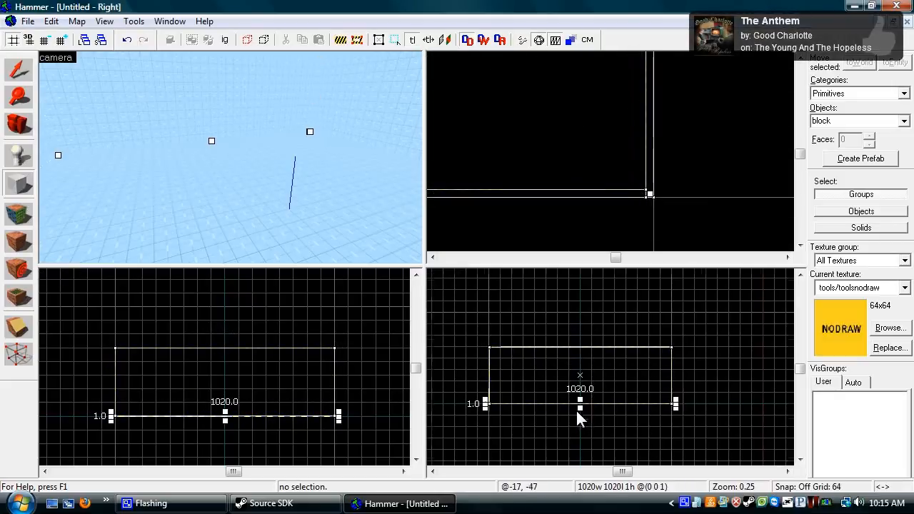
pyautogui.scroll(3)
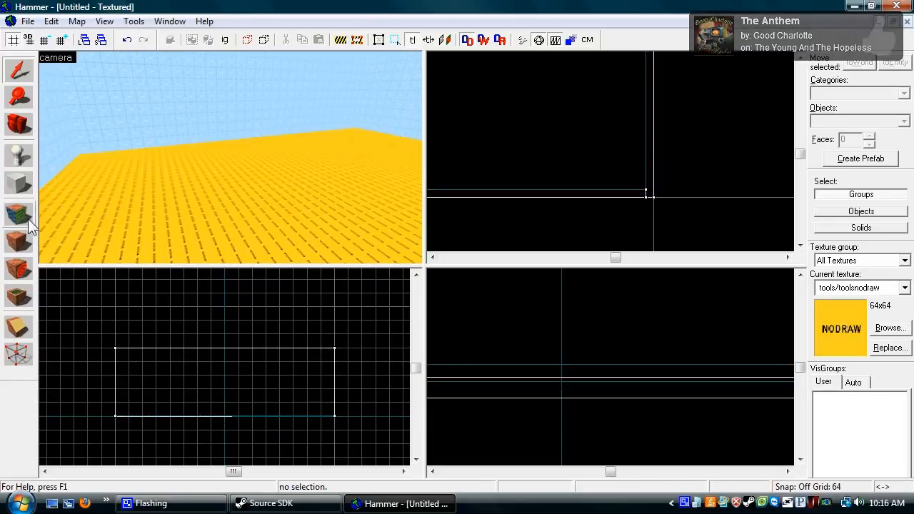
# - Retexture the floor face with the grassy cs_havana ground texture
pyautogui.click(890, 327)
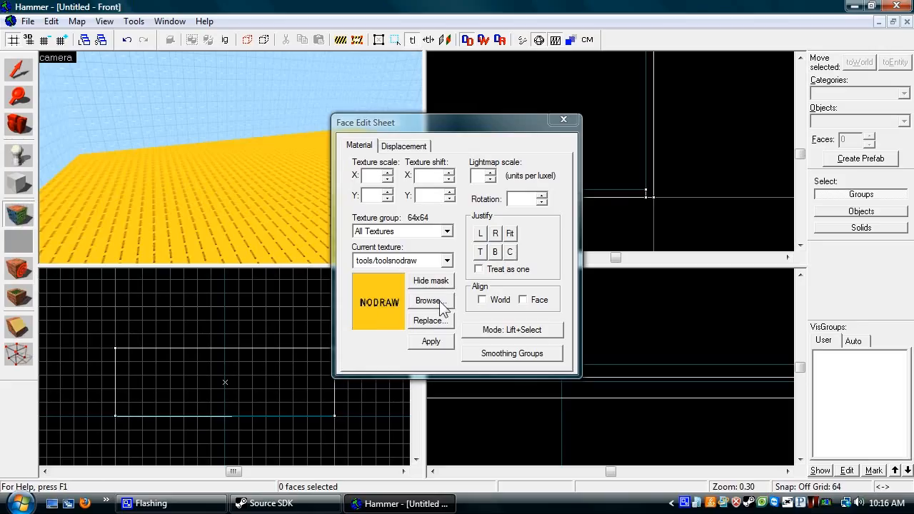
pyautogui.click(431, 300)
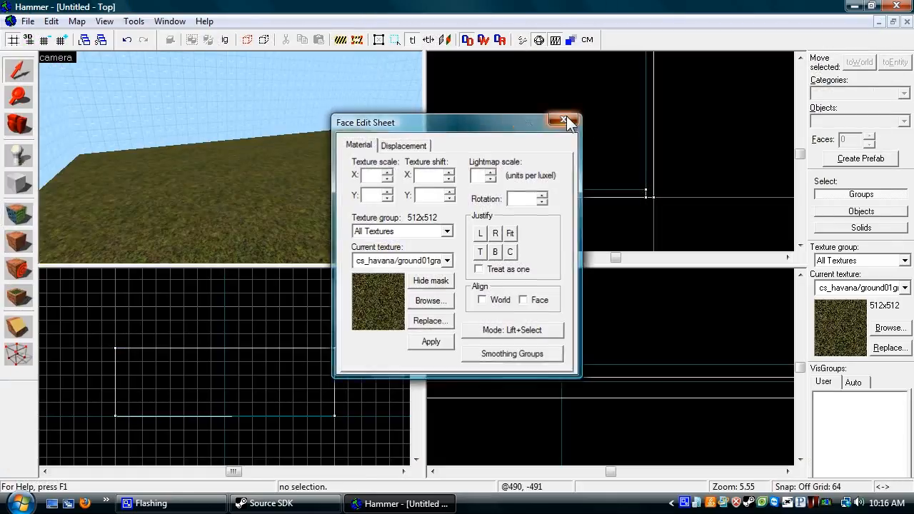
pyautogui.click(565, 121)
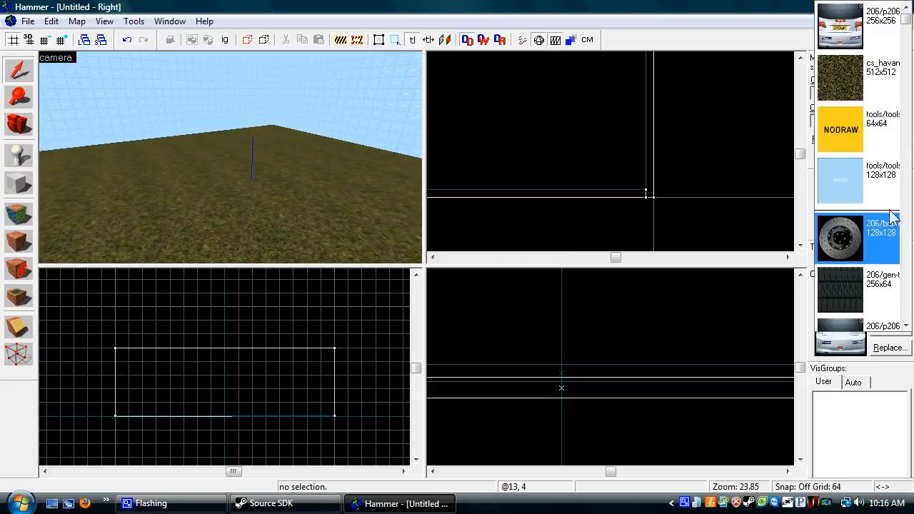
# - Draw a nodraw house block, hollow it into walls and select one wall from inside
pyautogui.click(18, 184)
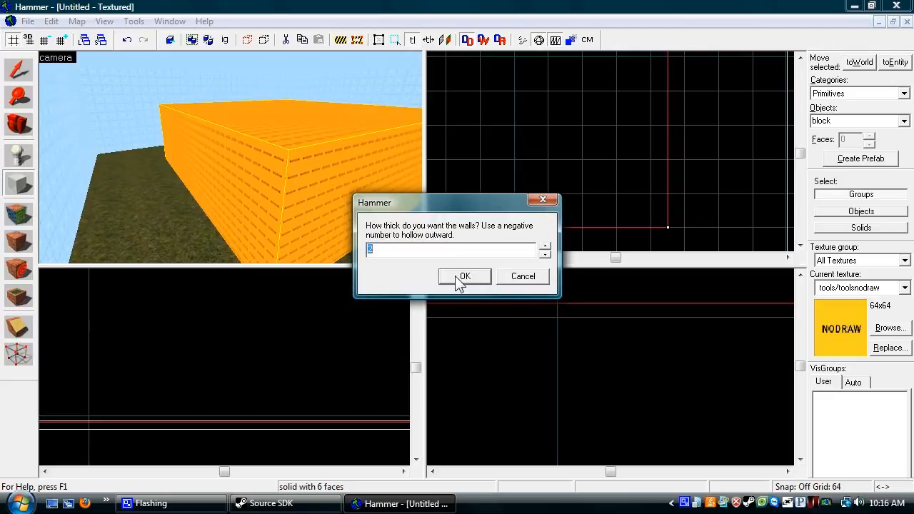
pyautogui.click(464, 277)
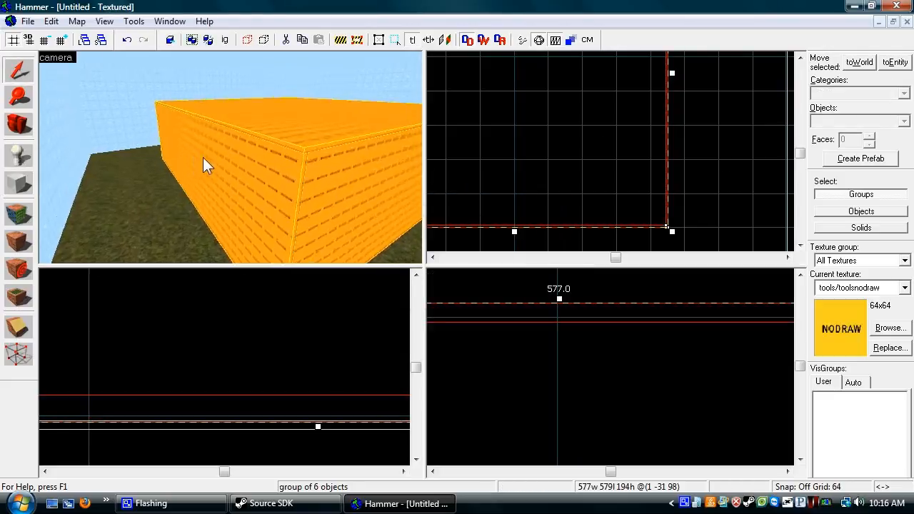
pyautogui.moveTo(208, 165); pyautogui.dragTo(120, 177)
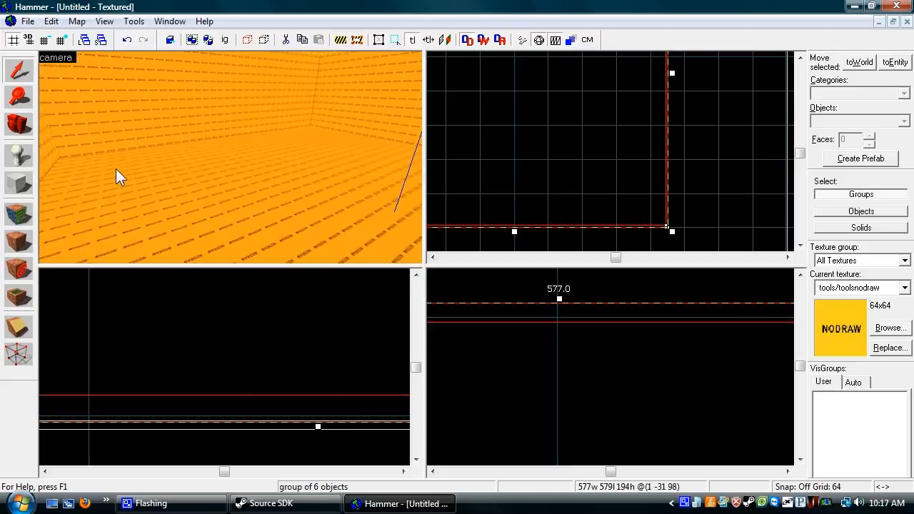
pyautogui.moveTo(250, 169)
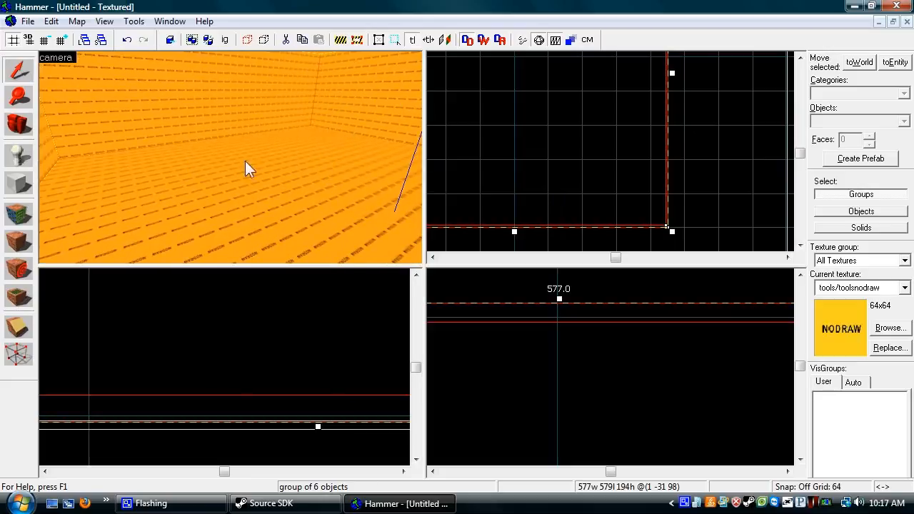
pyautogui.click(229, 164)
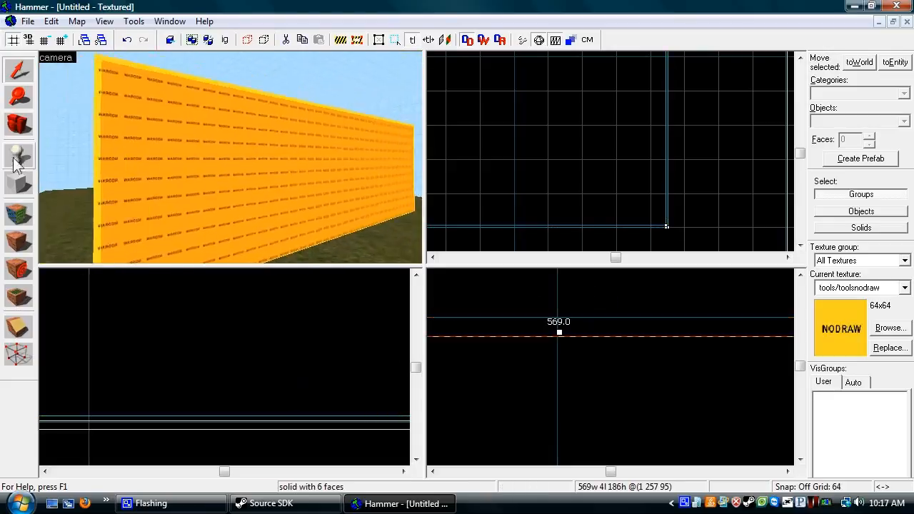
# - Apply the cs_havana/wood01 plank texture to the selected wall faces
pyautogui.click(20, 215)
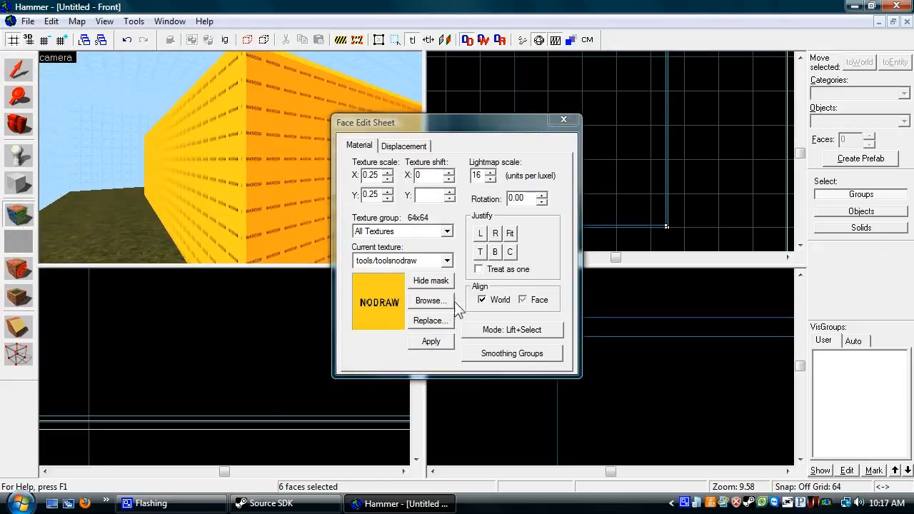
pyautogui.click(432, 299)
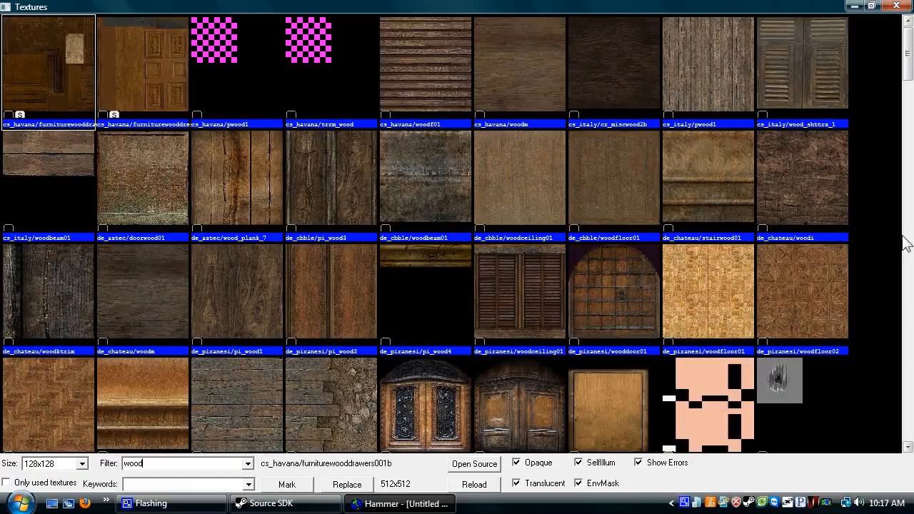
pyautogui.scroll(-3)
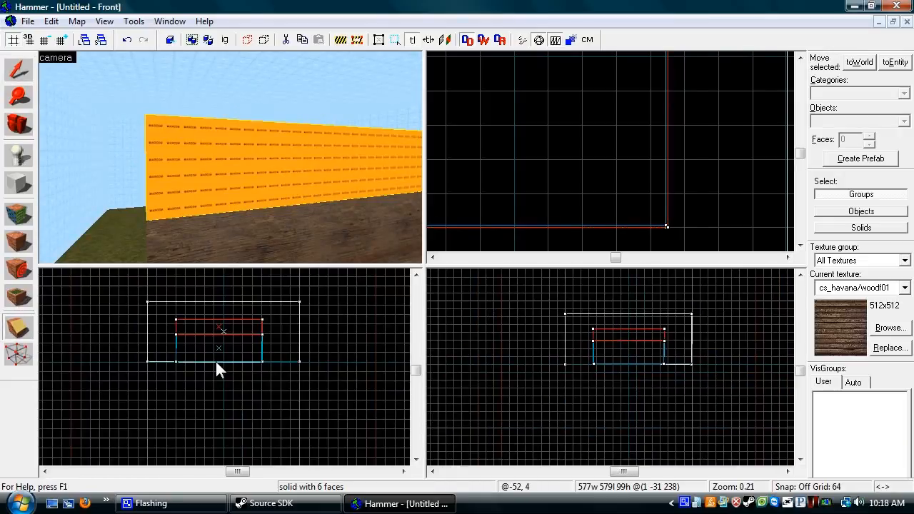
pyautogui.moveTo(177, 343)
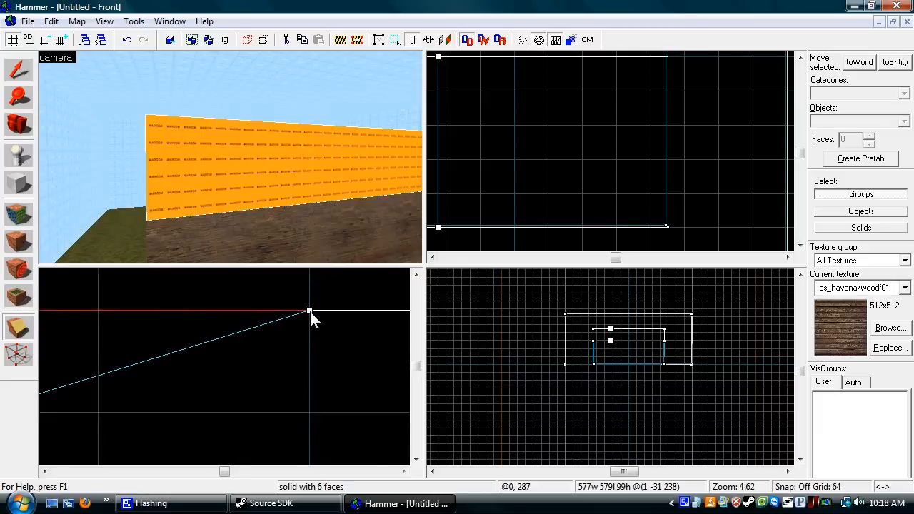
# - Shape a nodraw block above the walls into a pitched roof
pyautogui.scroll(-3)
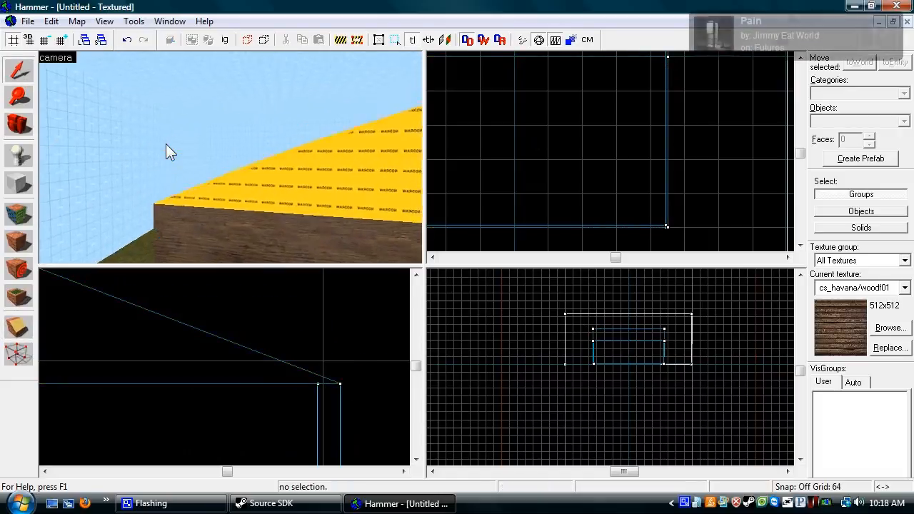
# - Filter textures by 'roof' and apply de_cbble/rooftile02 to the sloped roof faces
pyautogui.click(888, 327)
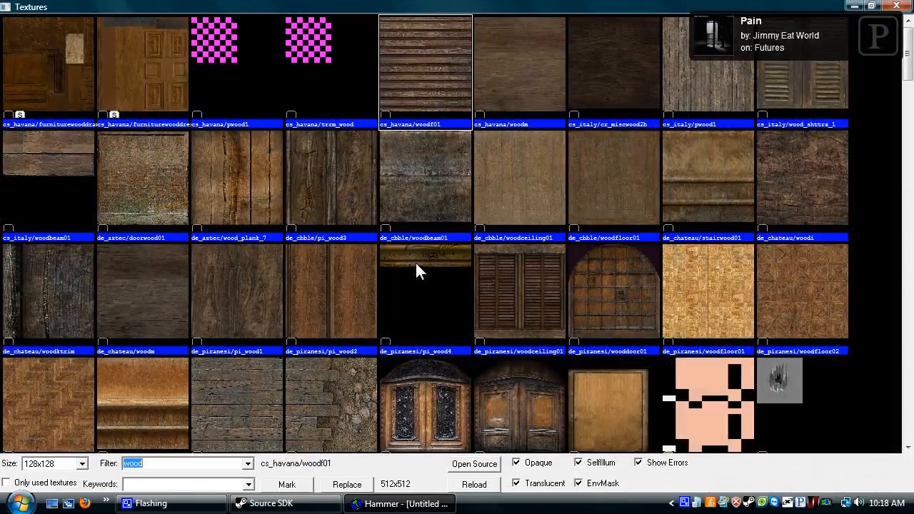
pyautogui.write('rooftile02')
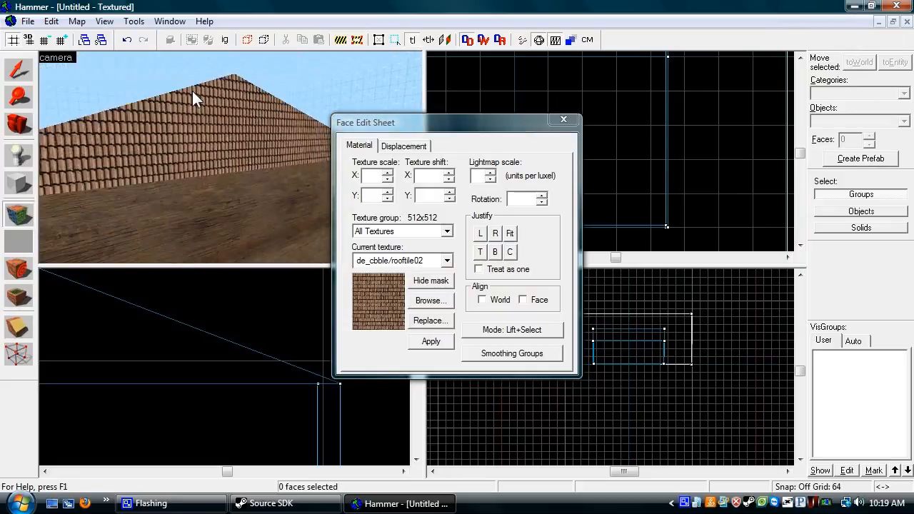
pyautogui.click(562, 120)
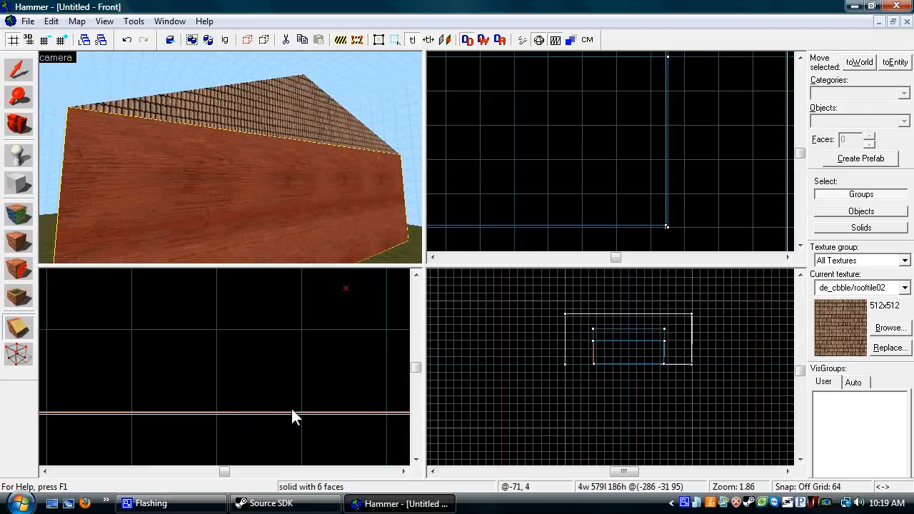
# - Clip a door-sized opening out of the front wall with the Clipping tool
pyautogui.scroll(-3)
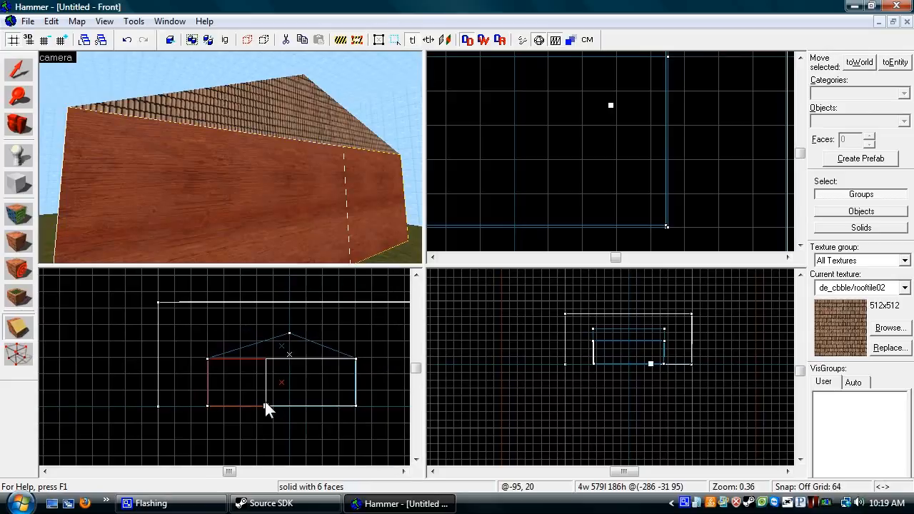
pyautogui.scroll(3)
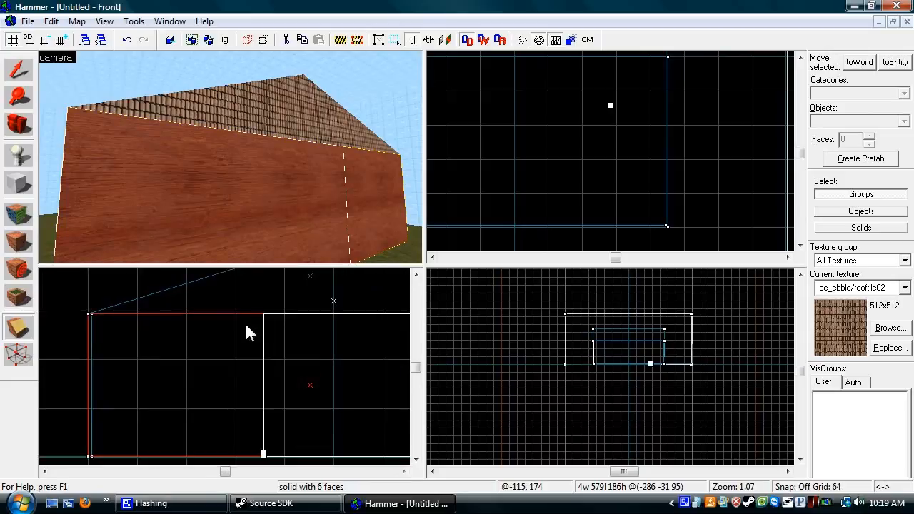
pyautogui.click(19, 325)
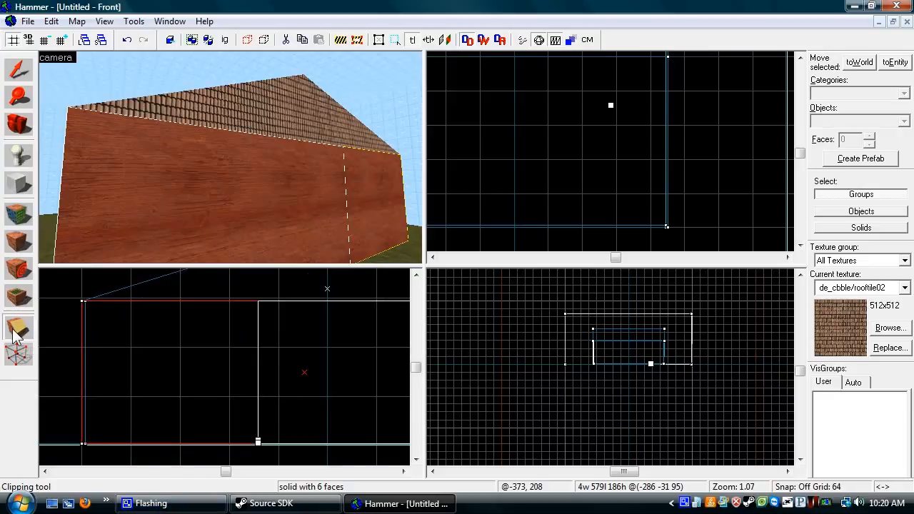
pyautogui.moveTo(17, 328)
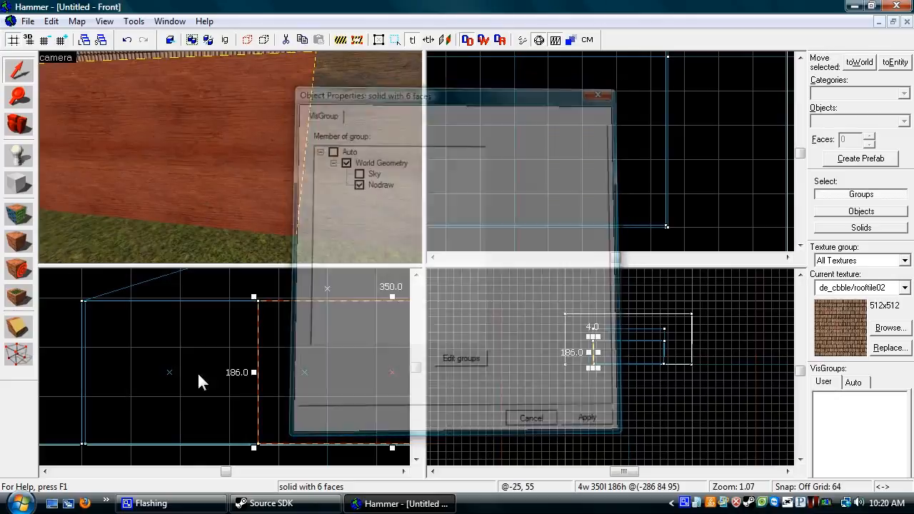
pyautogui.click(532, 417)
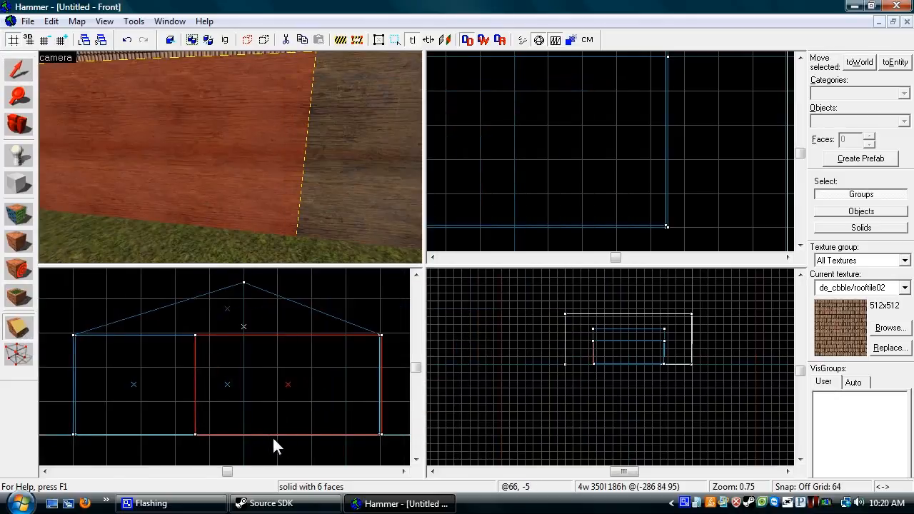
pyautogui.scroll(3)
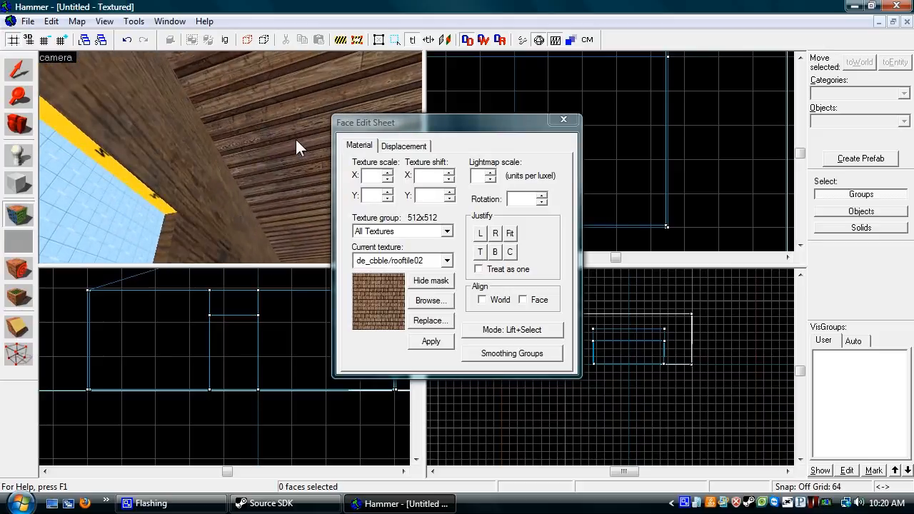
# - Retexture the wall and doorway faces with the cs_havana/woodm plank texture
pyautogui.click(217, 200)
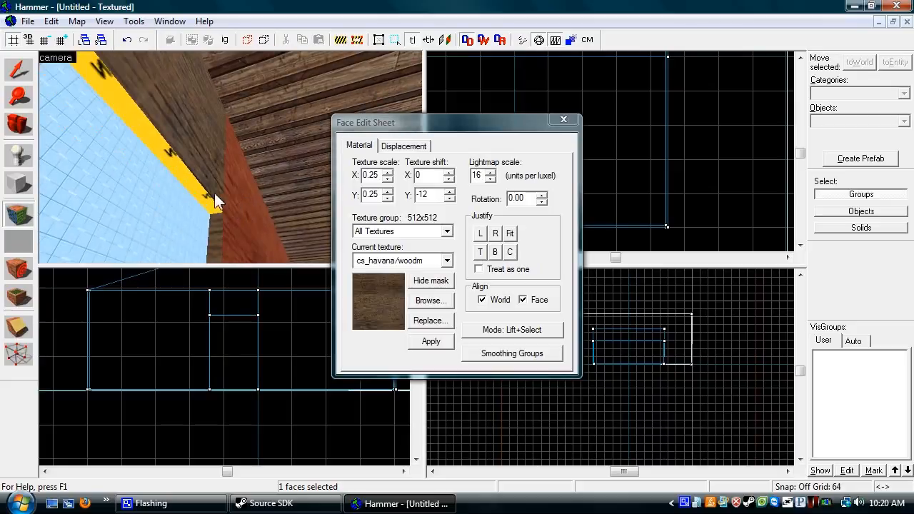
pyautogui.click(562, 119)
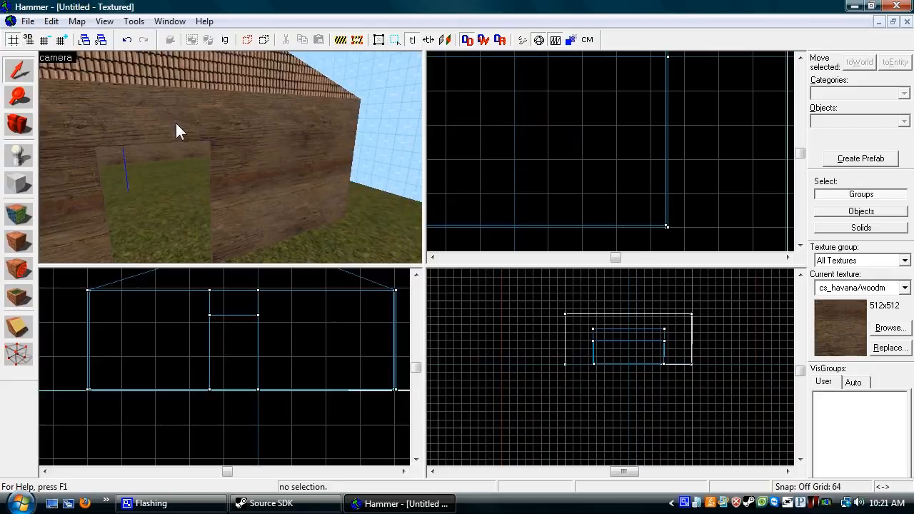
pyautogui.click(19, 155)
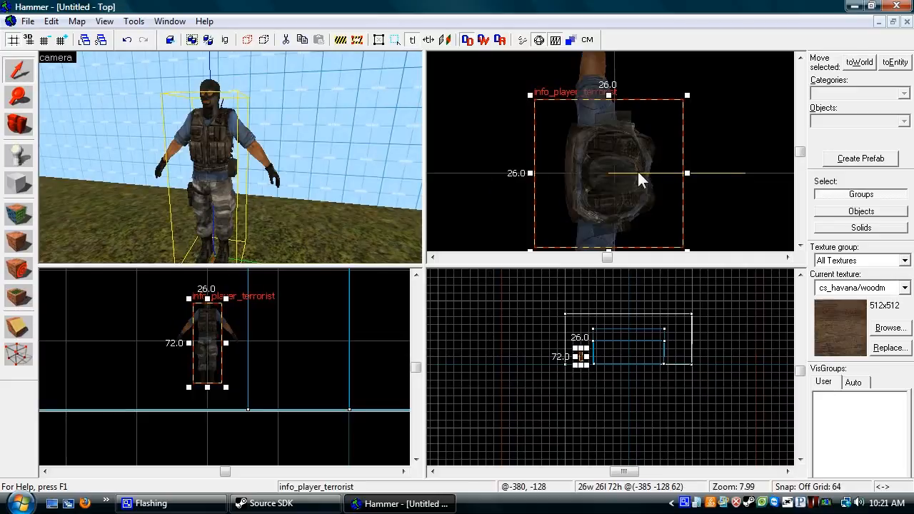
# - Place a second spawn and change its class to info_player_counterterrorist
pyautogui.scroll(-3)
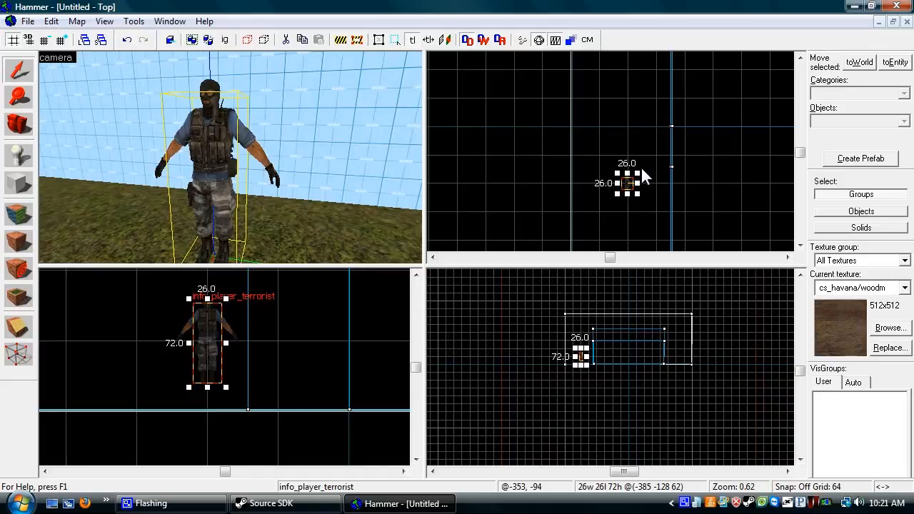
pyautogui.moveTo(639, 192)
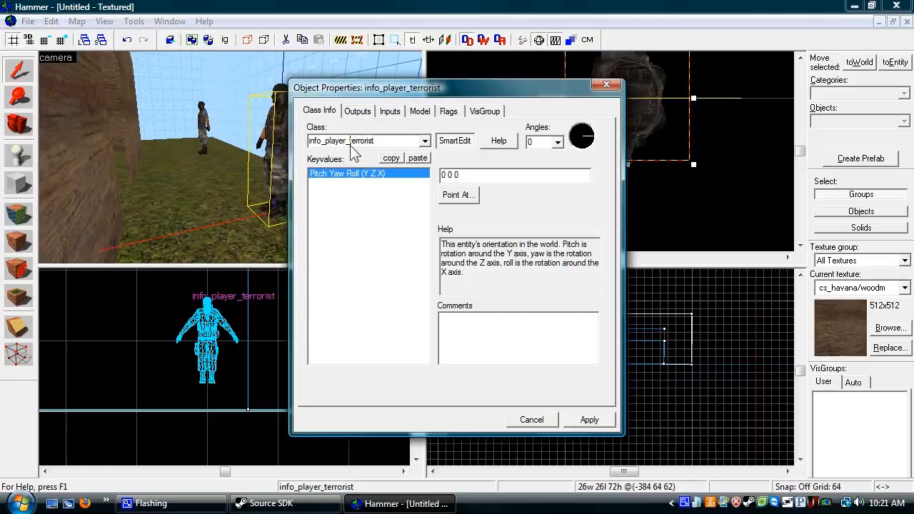
pyautogui.moveTo(411, 165)
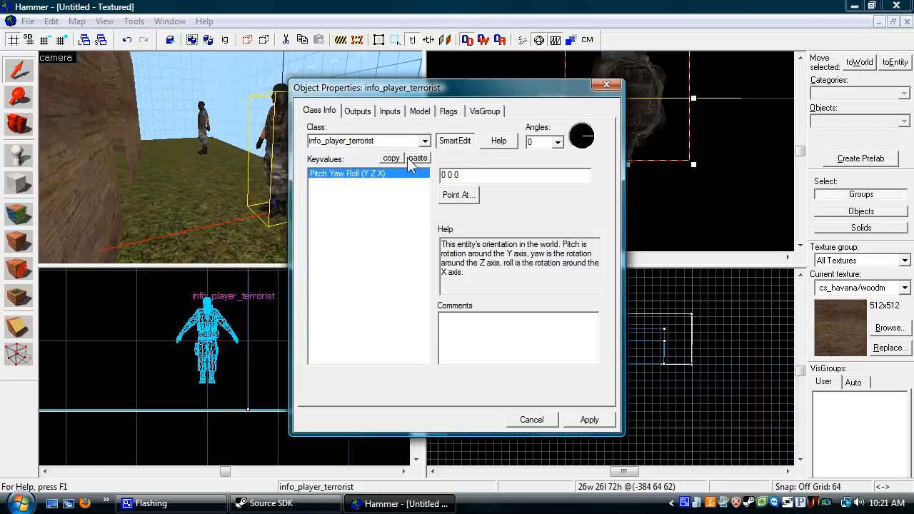
pyautogui.click(369, 141)
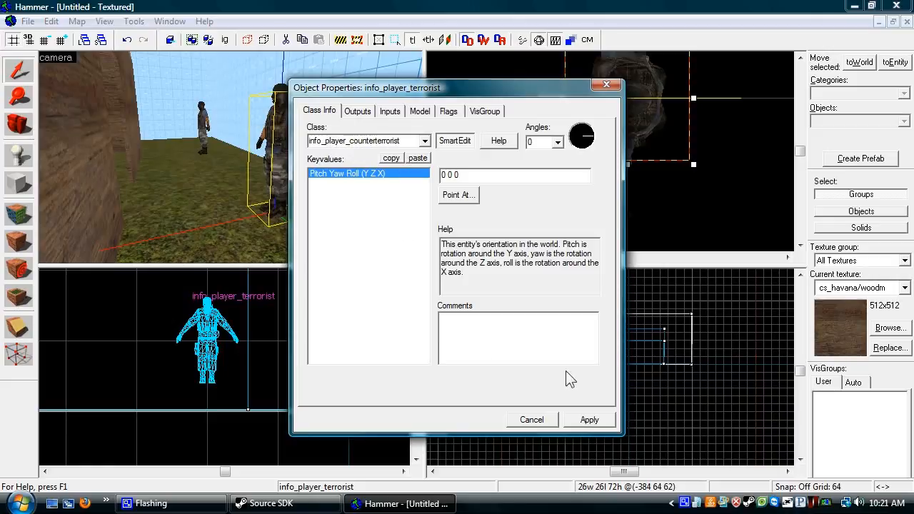
pyautogui.click(532, 420)
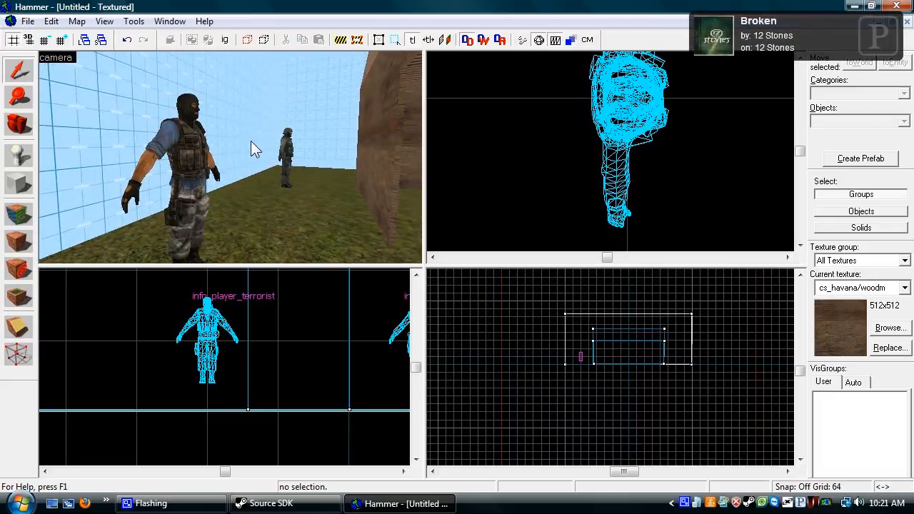
# - Save the map as HammerHowTo.vmf in the mapsrc folder
pyautogui.click(29, 21)
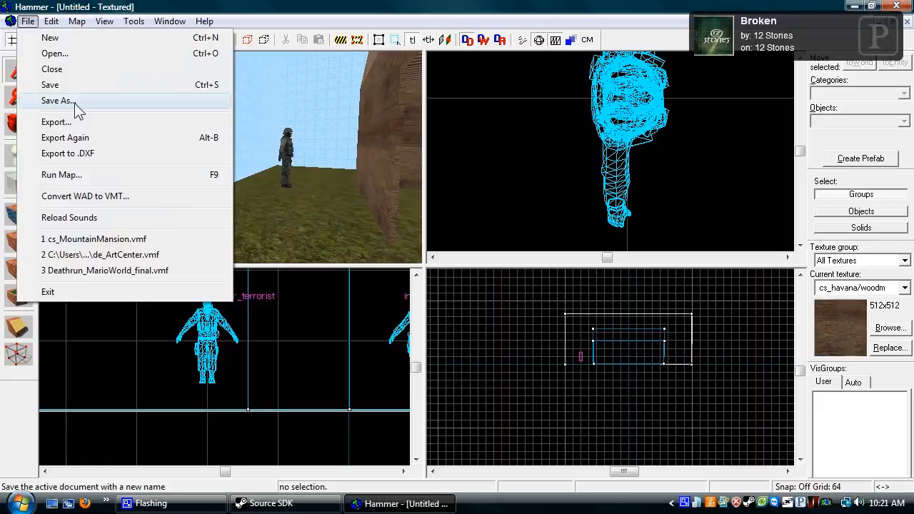
pyautogui.click(58, 99)
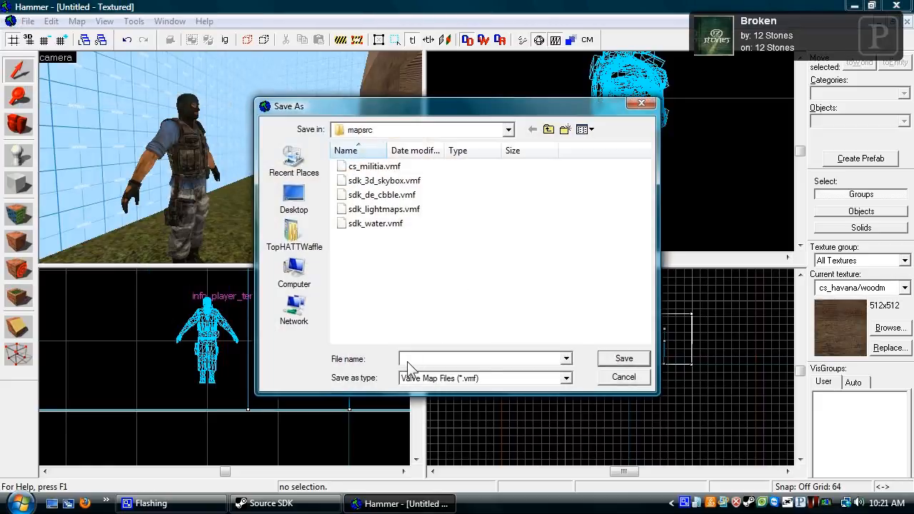
pyautogui.write('HammerHowTo')
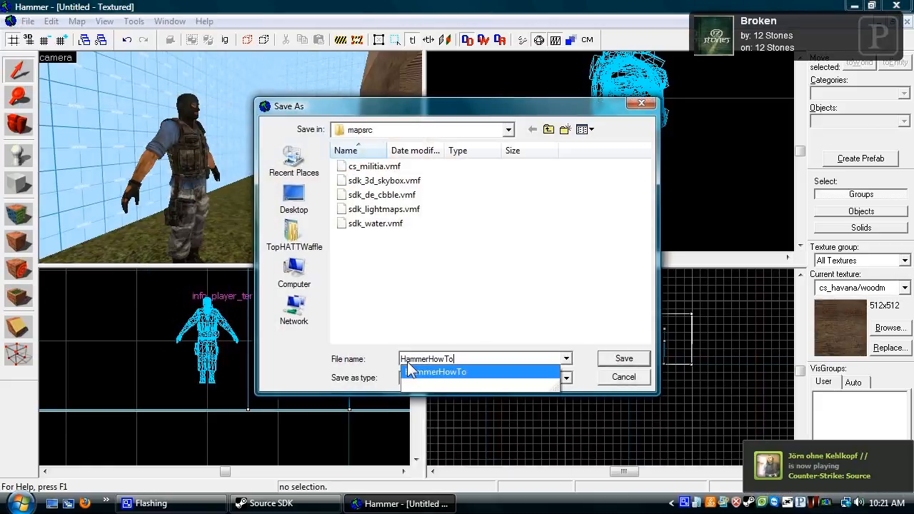
pyautogui.click(622, 357)
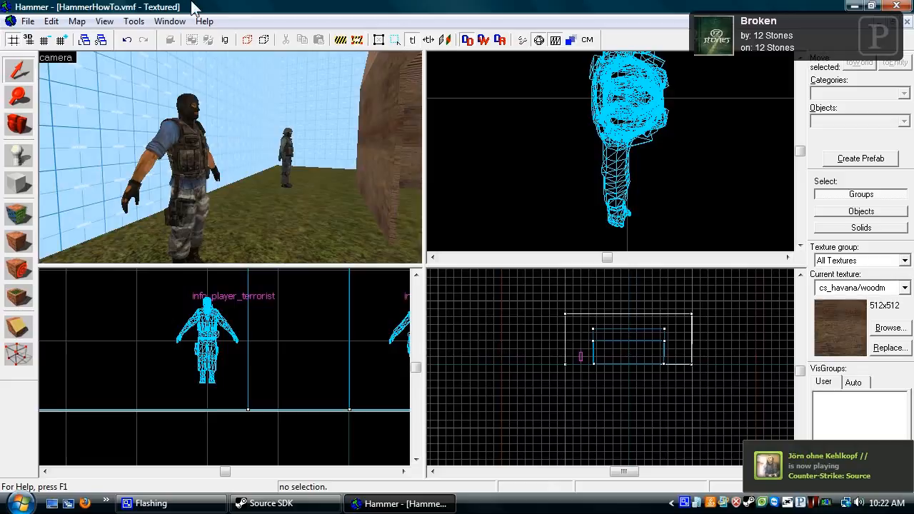
# - Compile the map with Run VIS and Run RAD set to No and no game launch afterwards
pyautogui.click(521, 40)
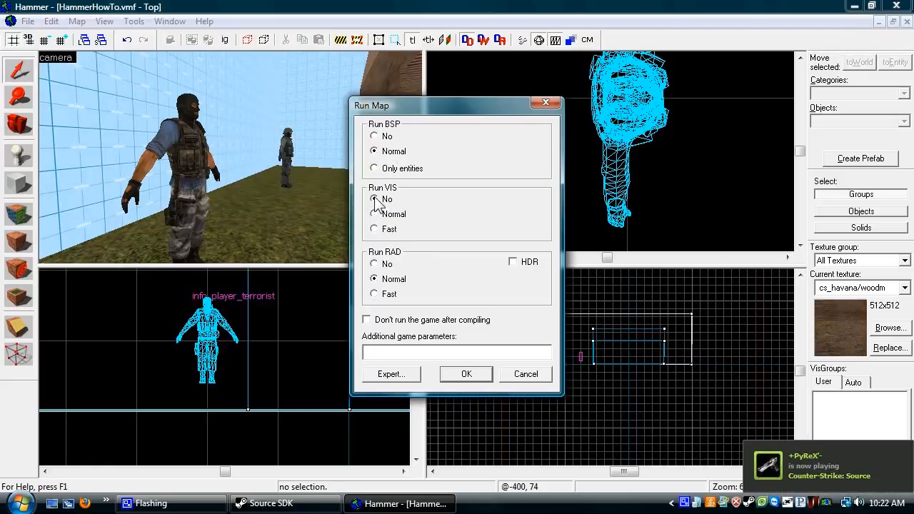
pyautogui.click(374, 199)
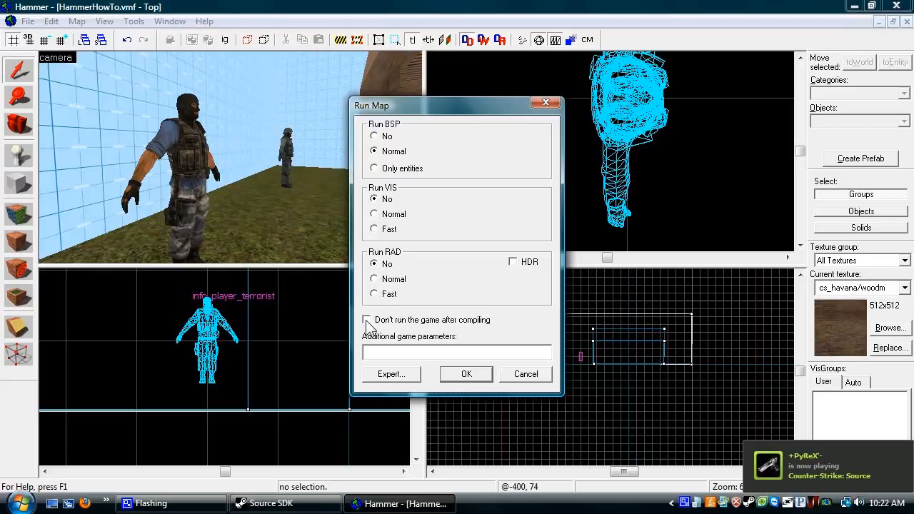
pyautogui.click(365, 319)
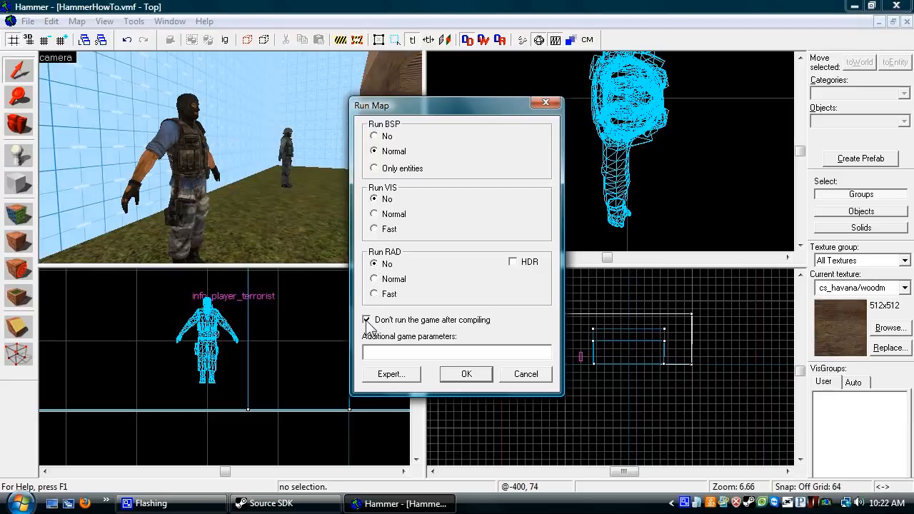
pyautogui.click(466, 374)
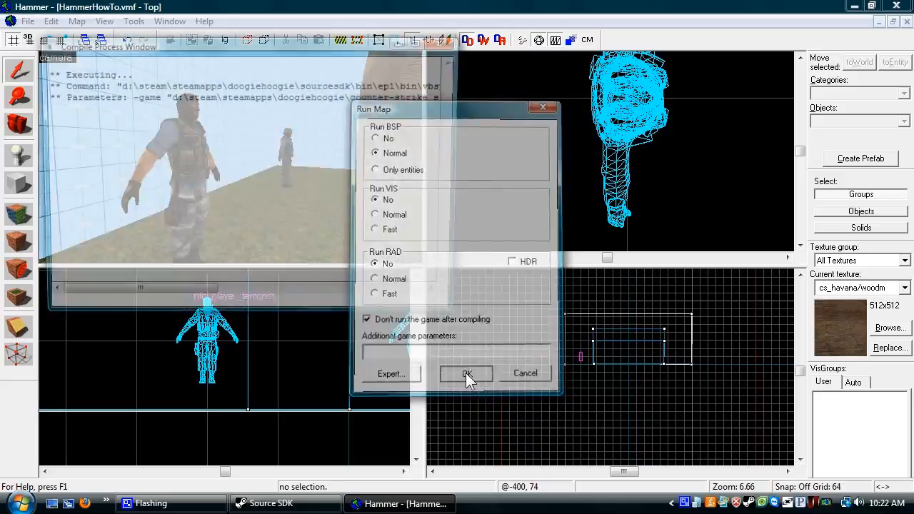
pyautogui.click(465, 374)
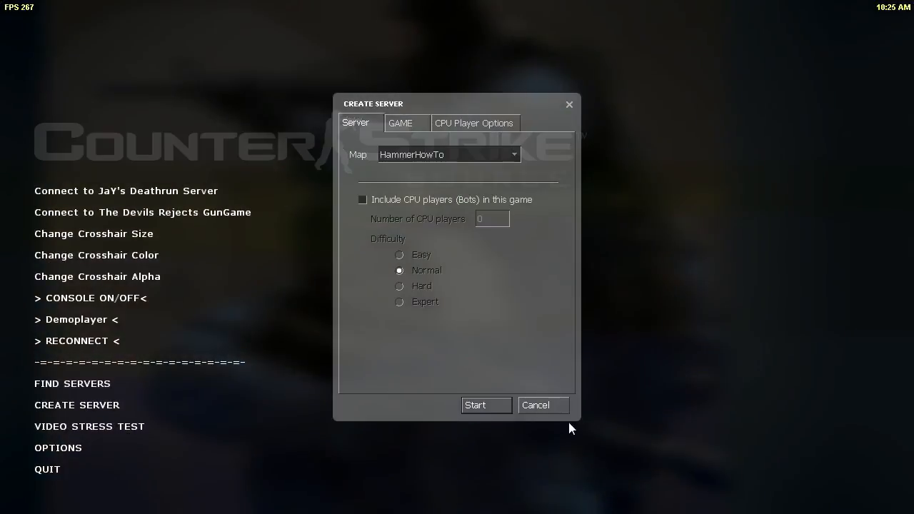
# - Start a server on HammerHowTo and switch to the knife beside the house
pyautogui.click(485, 406)
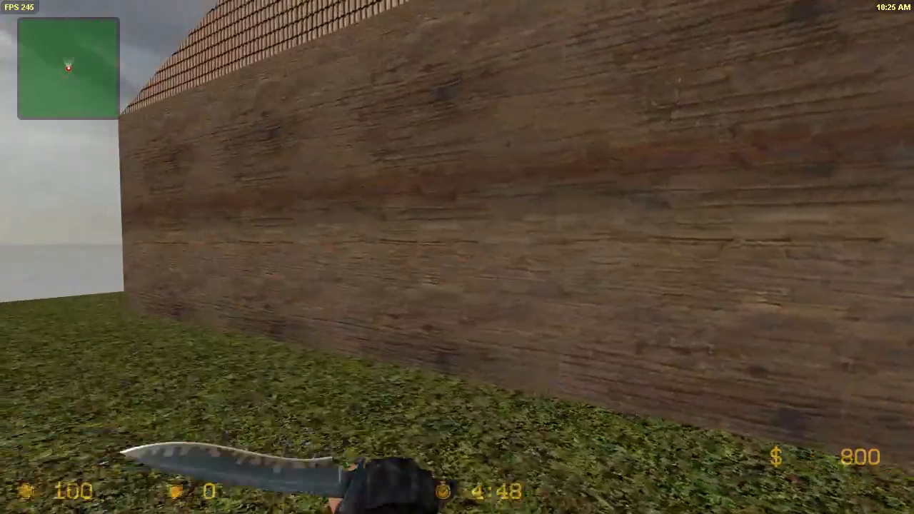
pyautogui.moveTo(457, 257)
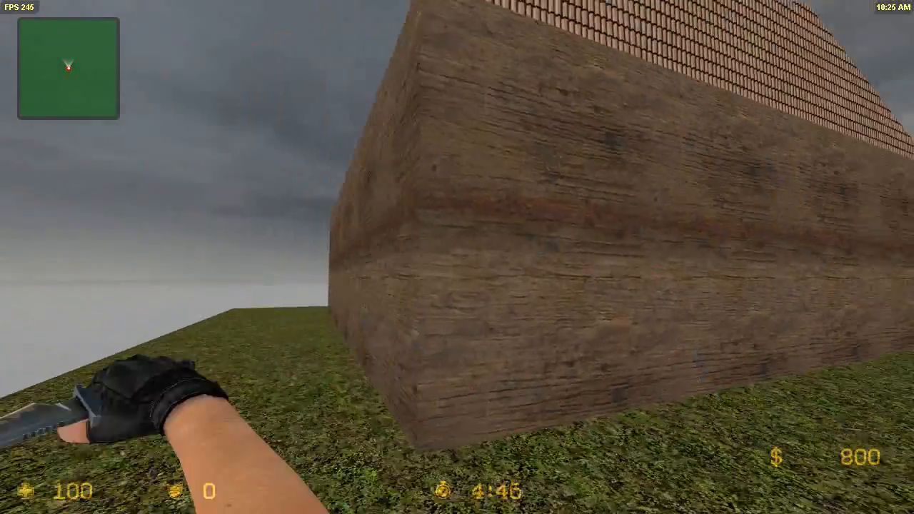
pyautogui.press('3')
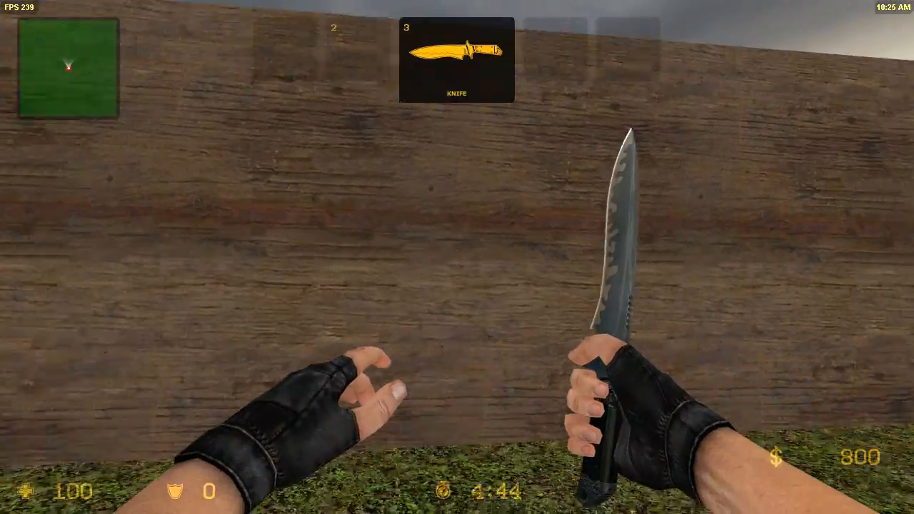